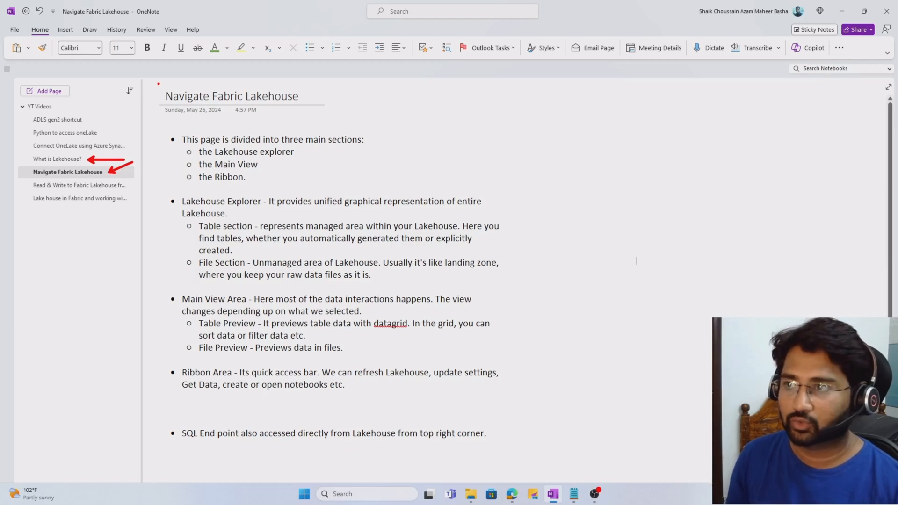
- Review the Navigate Fabric Lakehouse notes in OneNote, then bring up Power BI My workspace in Edge
click(234, 95)
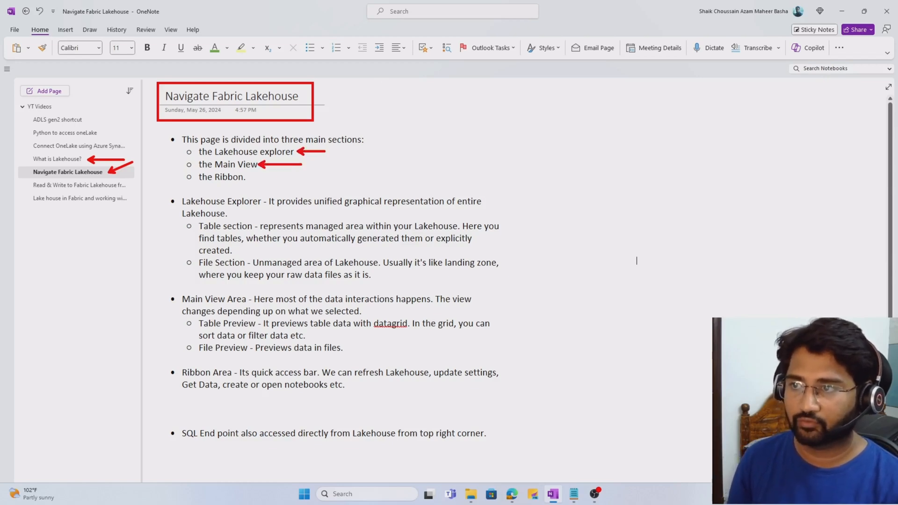
drag(303, 179, 251, 179)
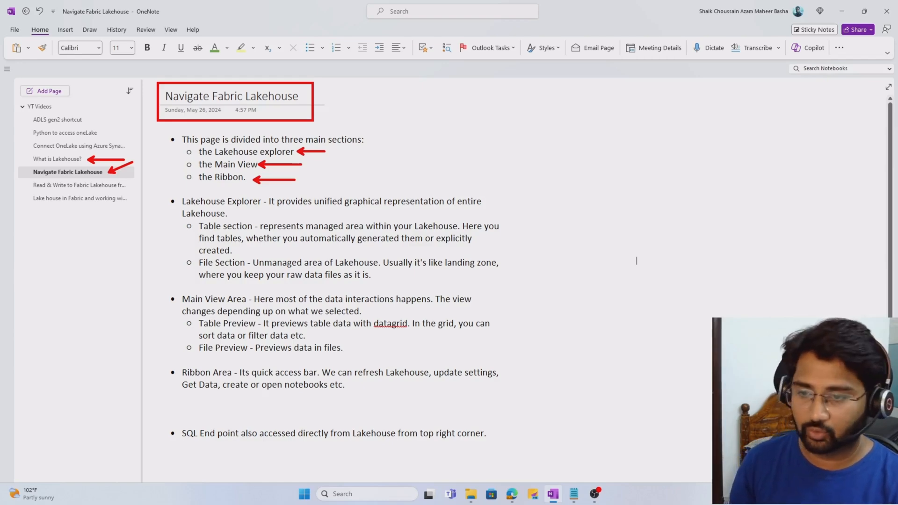
click(512, 494)
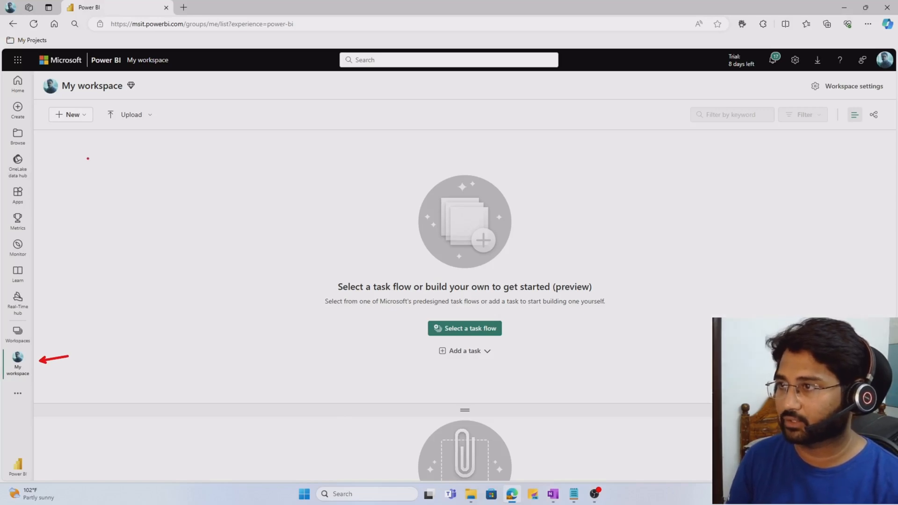
- Create a new Lakehouse item named demolakehouse from New > More options in My workspace
click(70, 115)
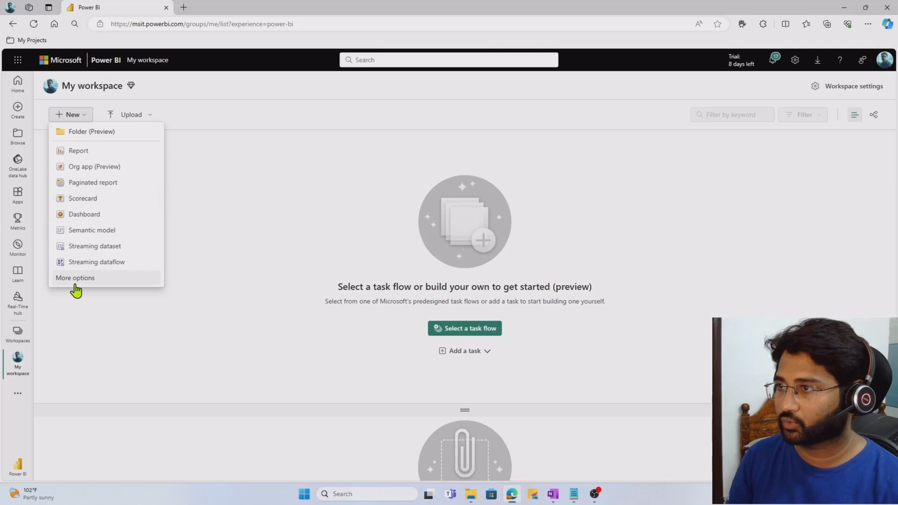
click(75, 278)
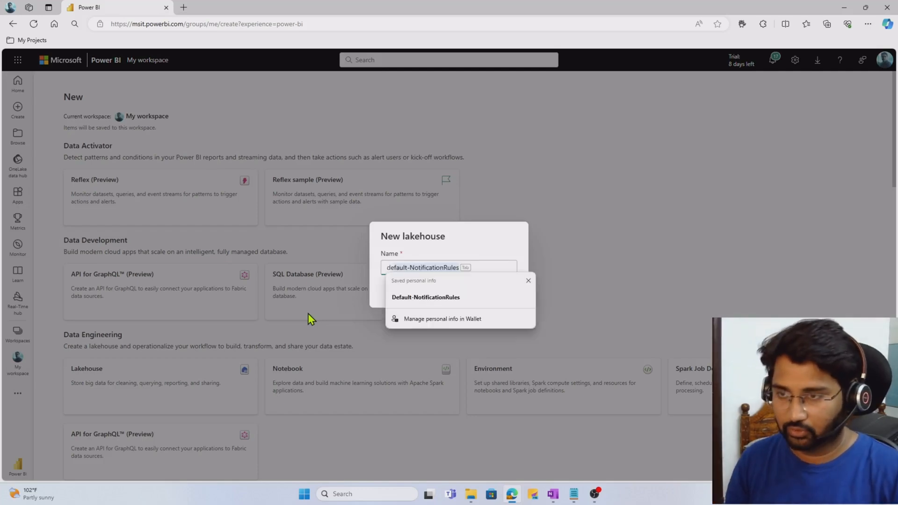
text(demolakehouse)
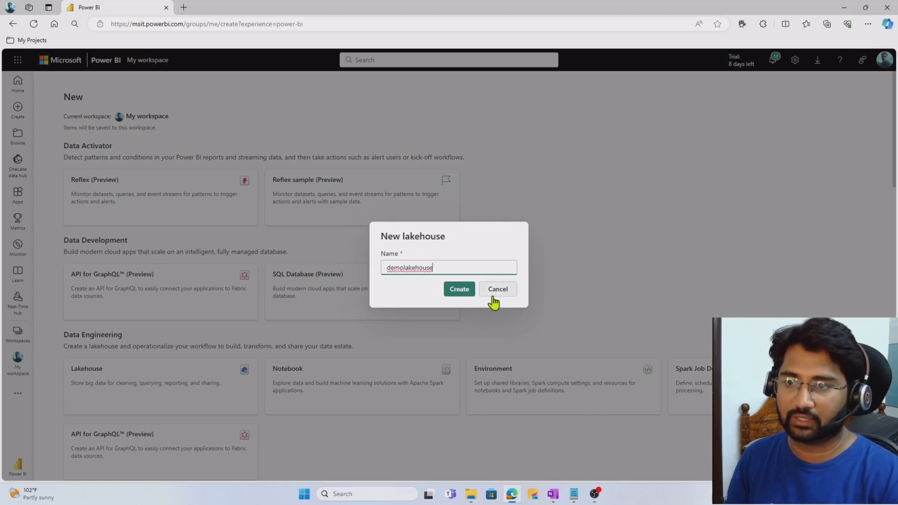
click(459, 289)
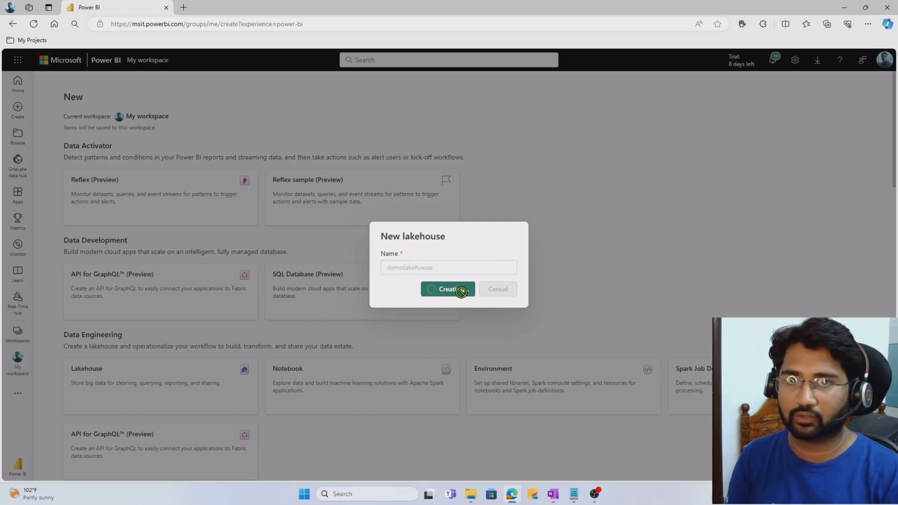
- Let demolakehouse open with its Explorer and ribbon, then return to the OneNote notes
click(448, 289)
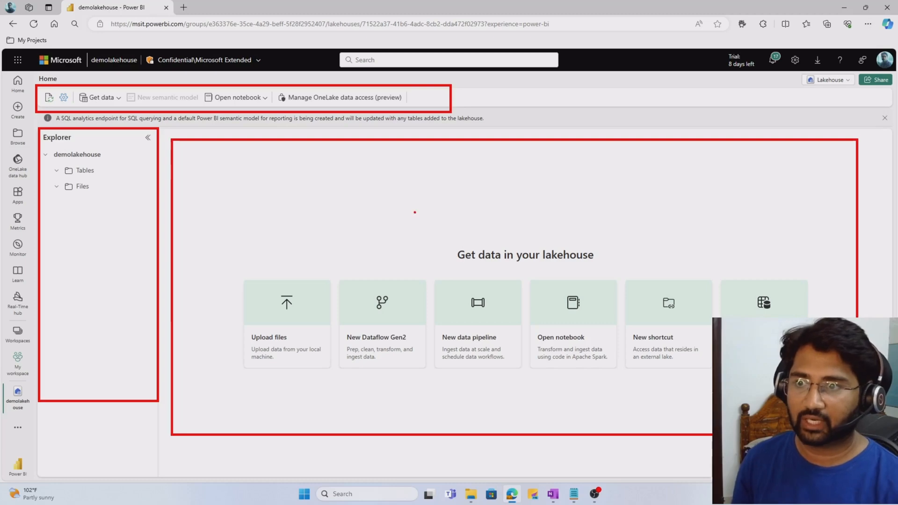
text(main ar)
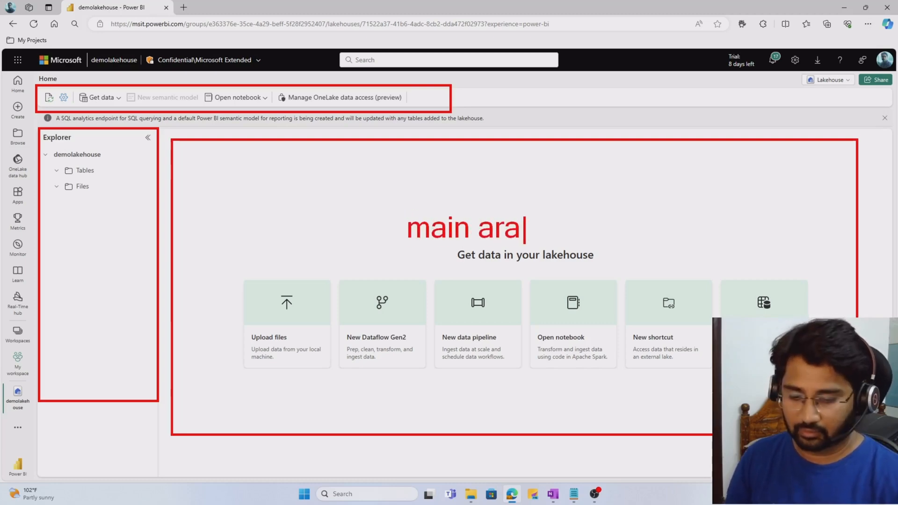
text(a)
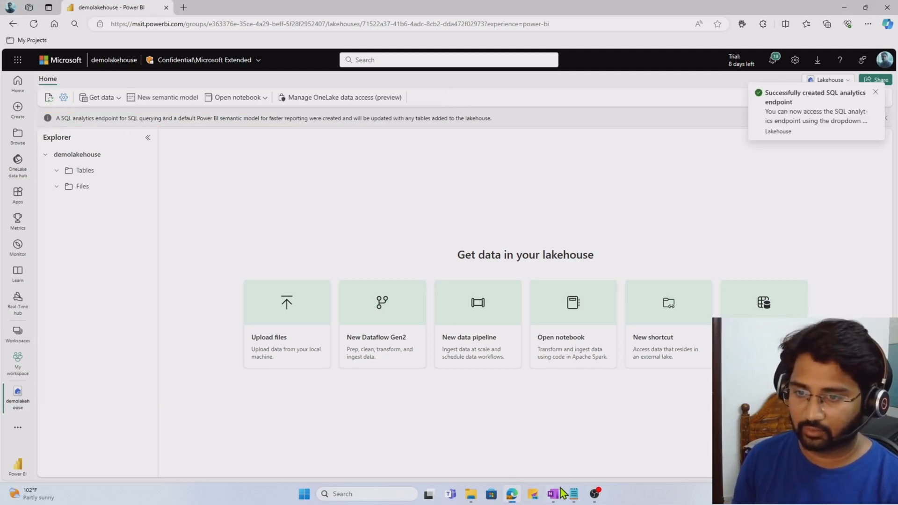
click(552, 494)
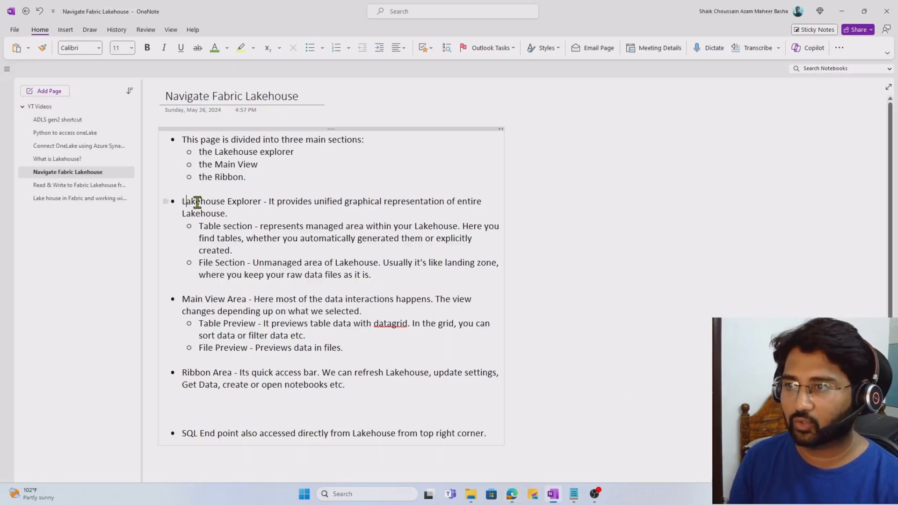
- Go over the Lakehouse Explorer notes, then switch back to the demolakehouse browser window
double_click(198, 201)
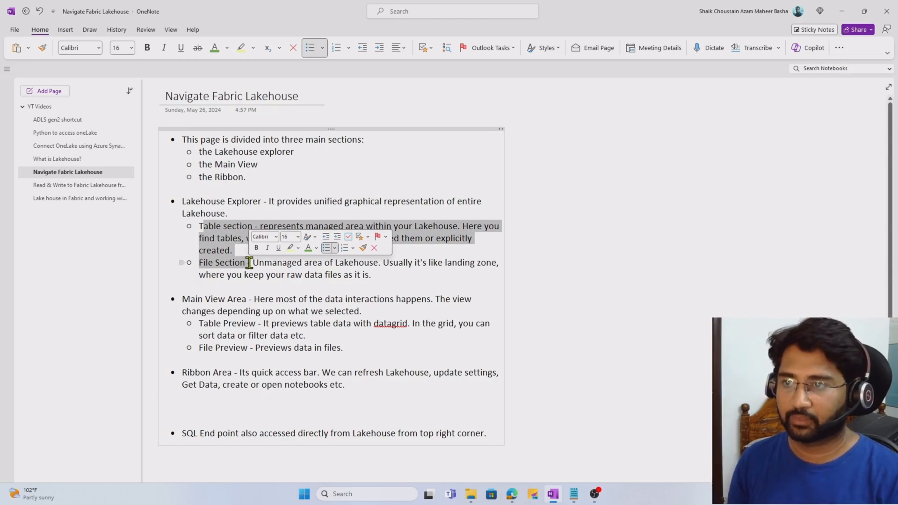
key(Alt+Tab)
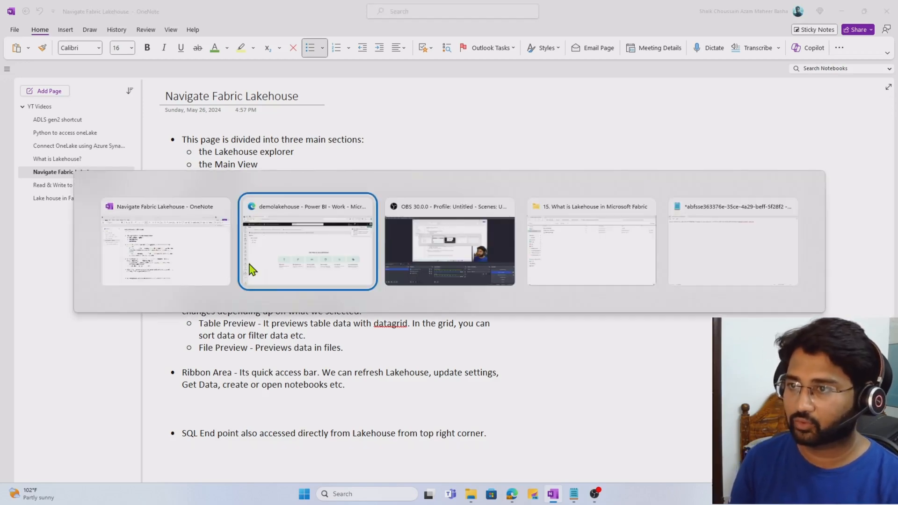
click(308, 240)
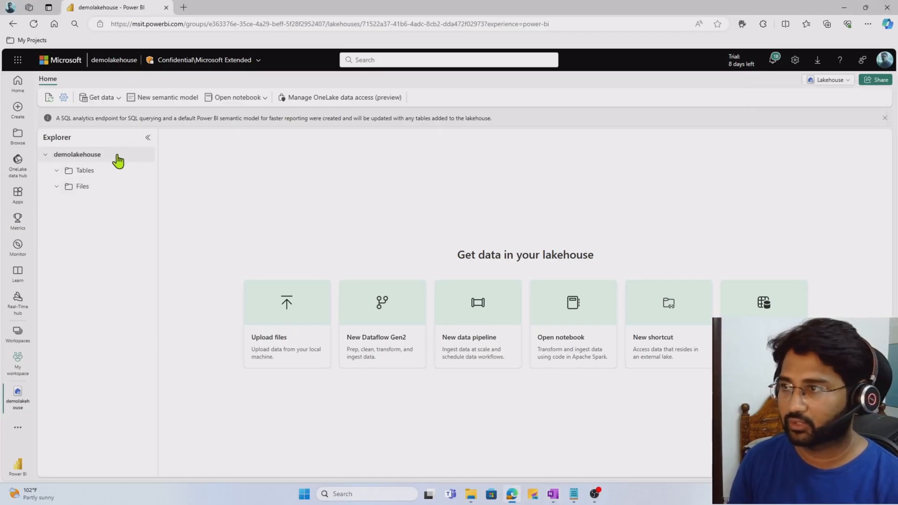
mouse_move(37, 198)
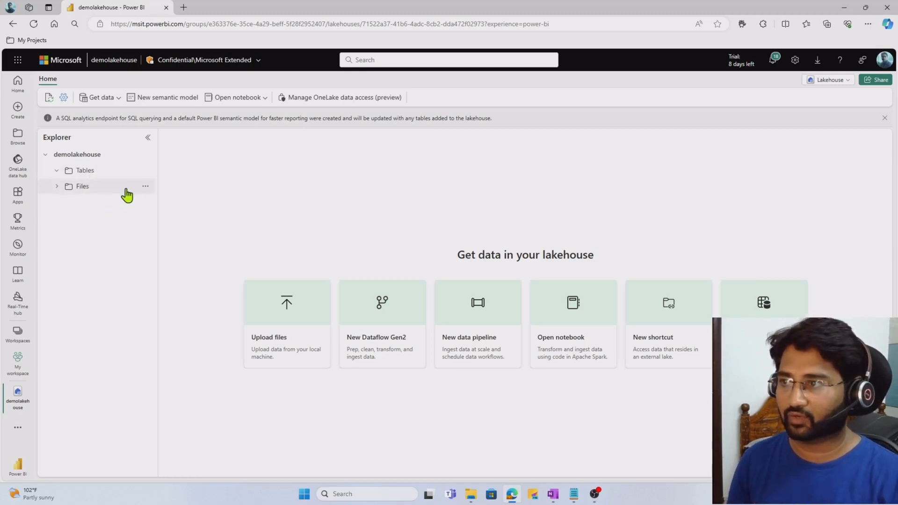
- Create a subfolder named data under Files and bring up its actions menu
click(145, 185)
text(data)
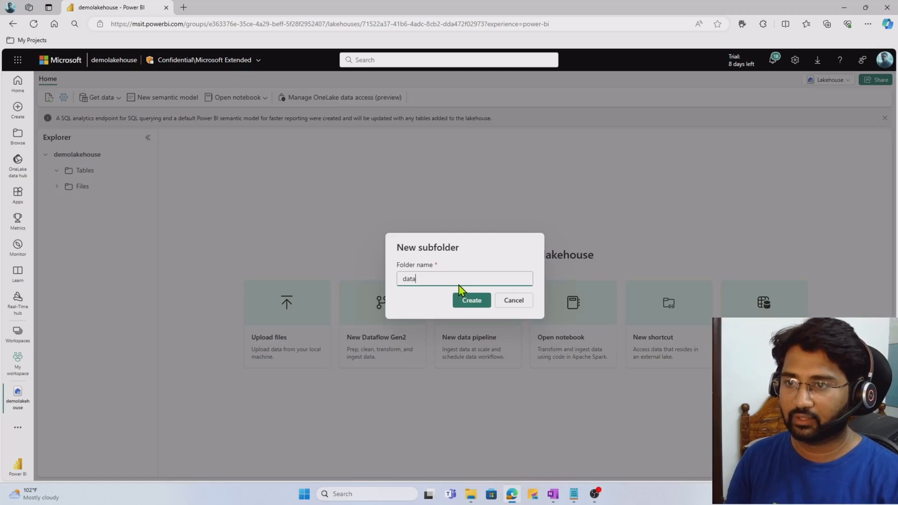
click(472, 300)
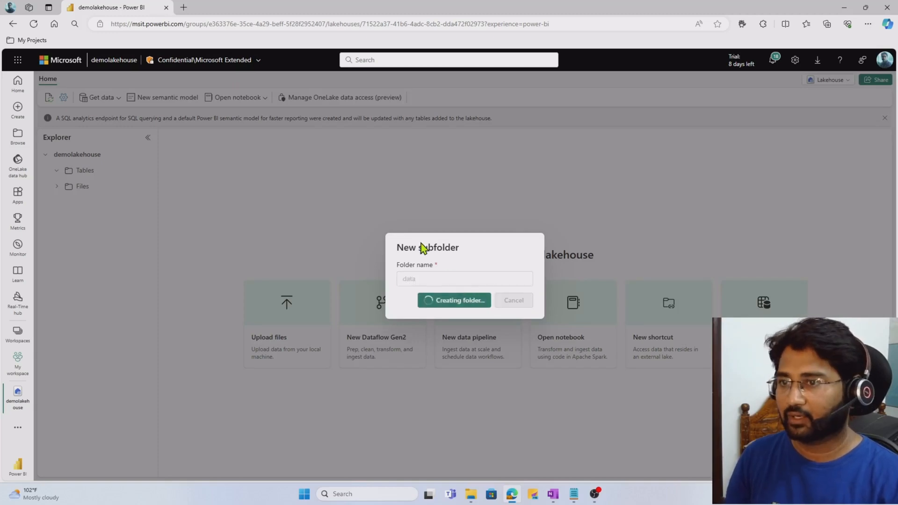
click(454, 301)
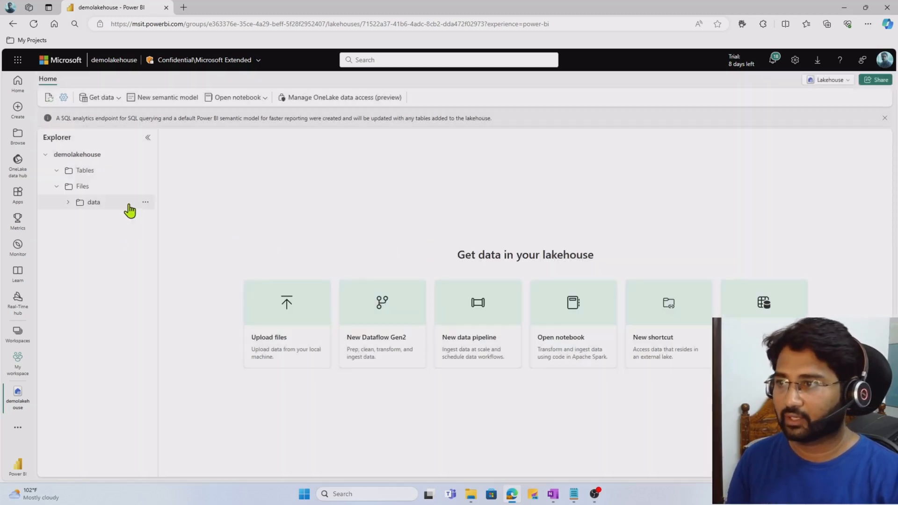
click(145, 202)
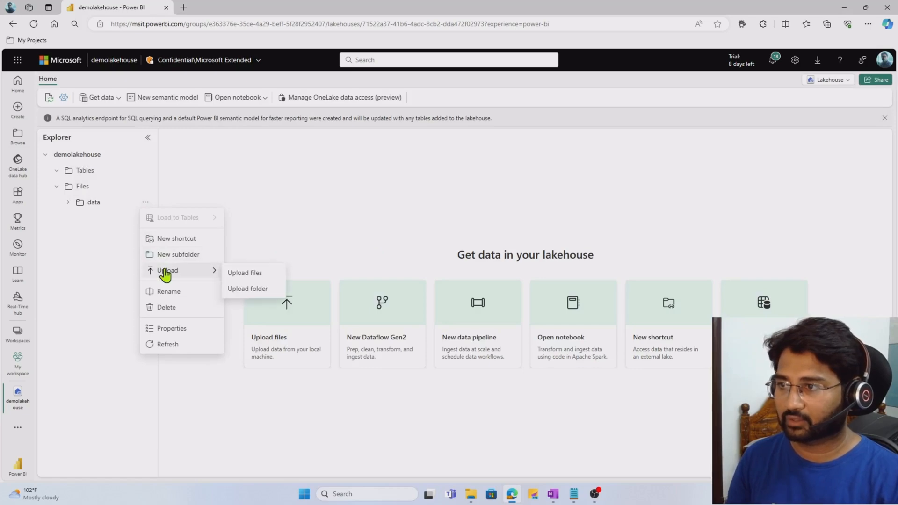
- Upload dimension_customer.csv from Downloads into the data folder, close the pane and start a new tab
click(245, 273)
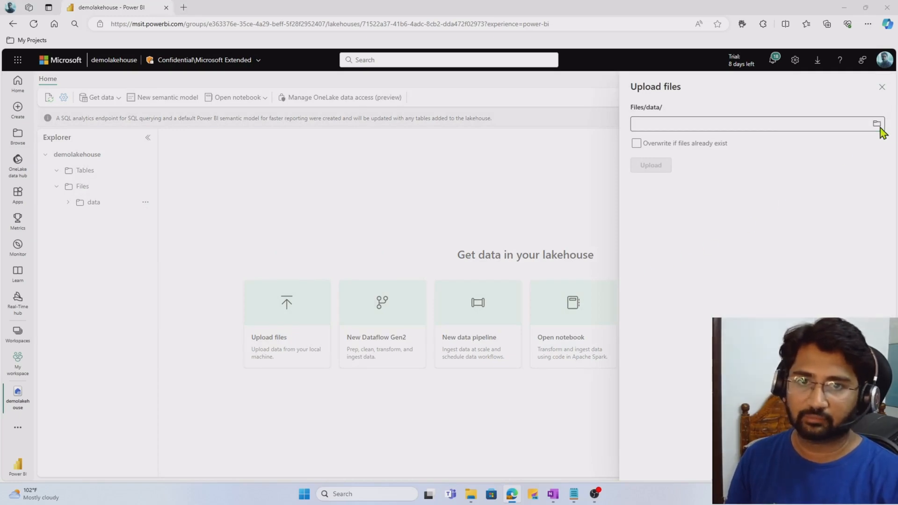
click(876, 123)
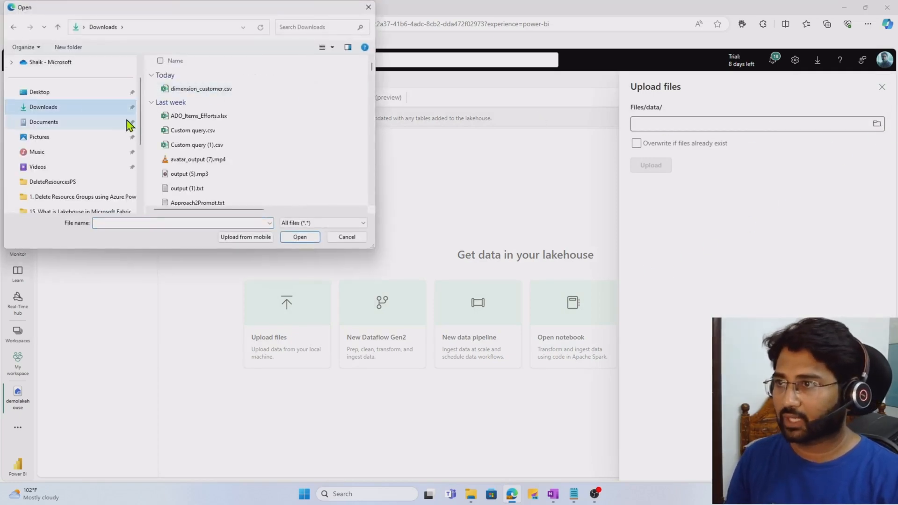
click(198, 88)
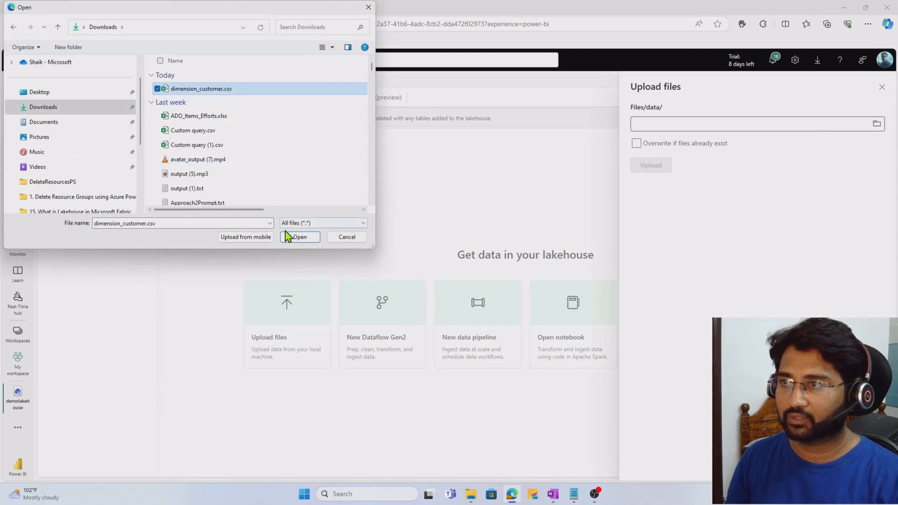
click(299, 237)
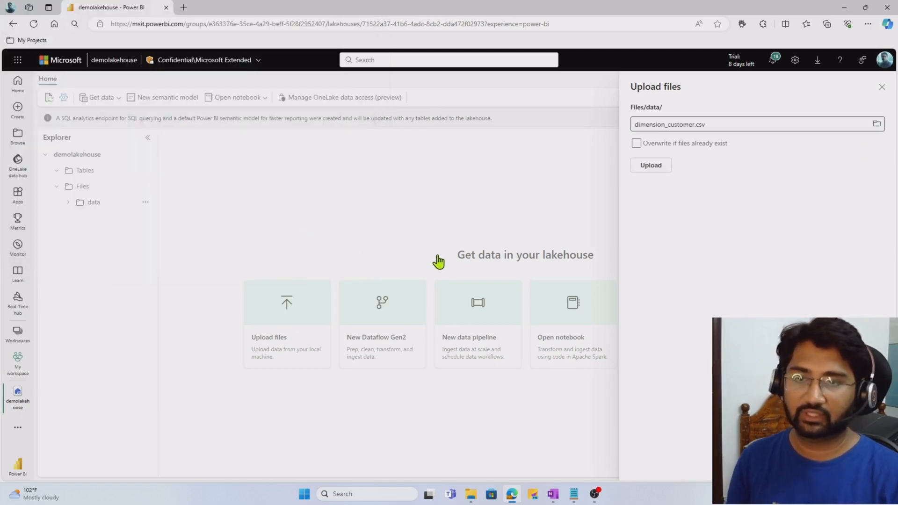
mouse_move(584, 189)
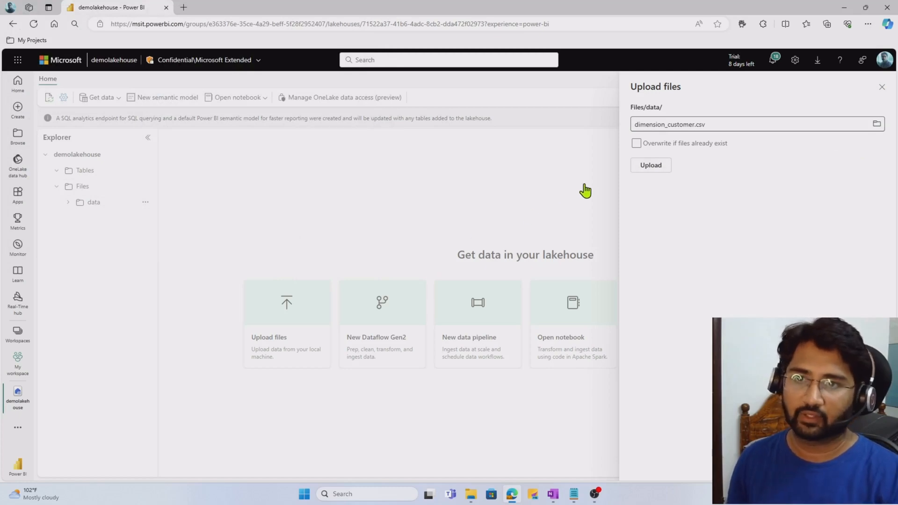
click(651, 165)
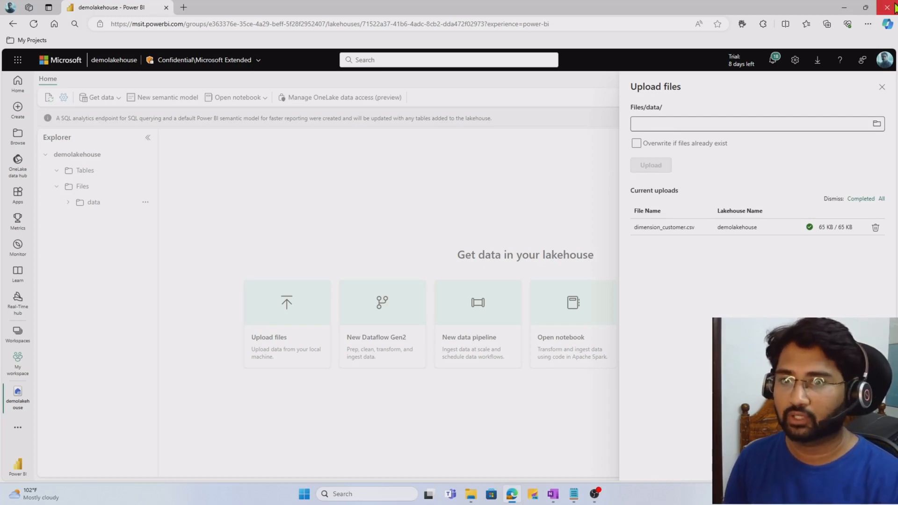
click(882, 87)
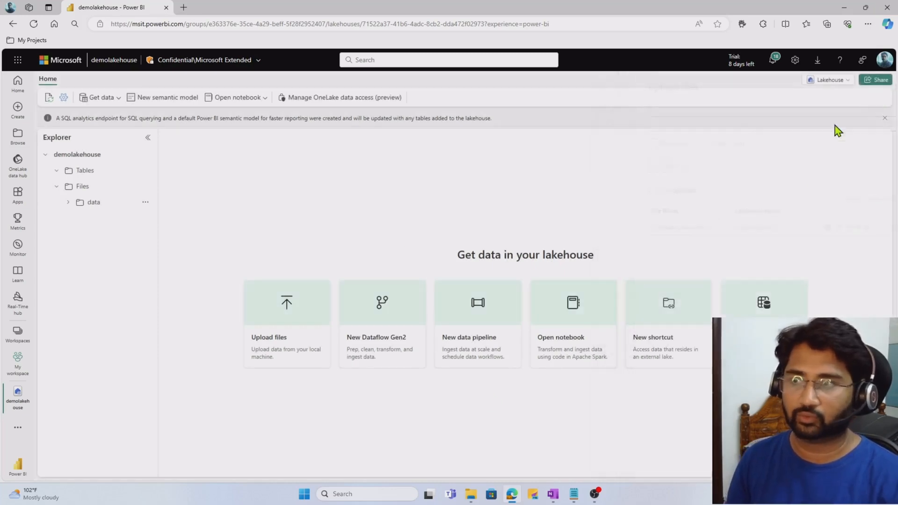
click(184, 8)
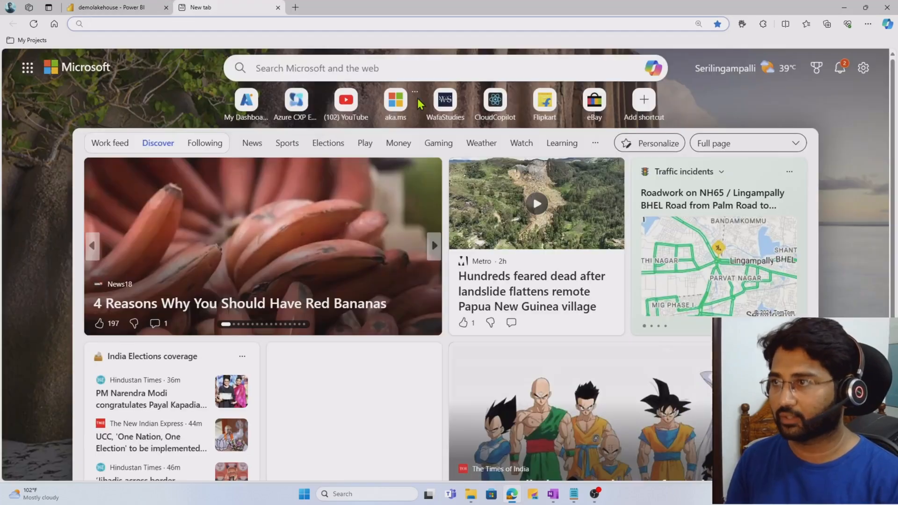
- Search Bing for 'Microsoft Organization in github' and go to the GitHub: Microsoft result
text(microsoft organi)
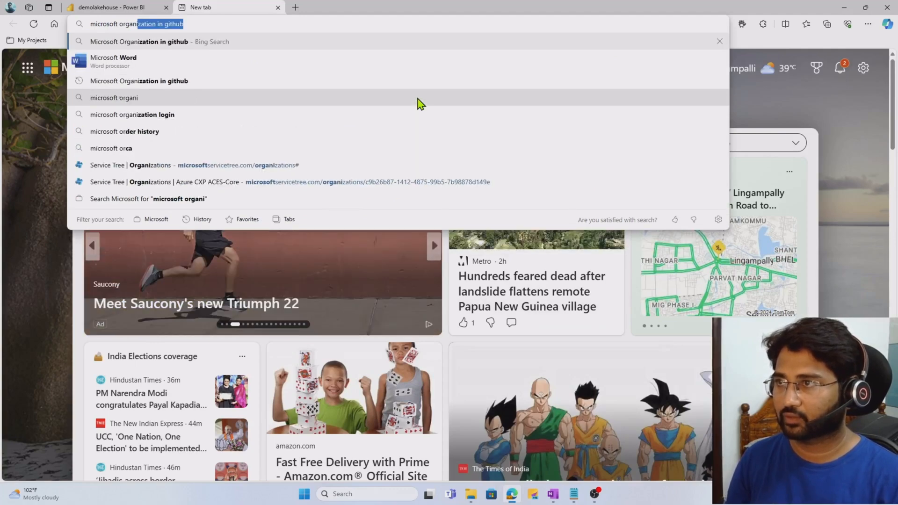
key(Enter)
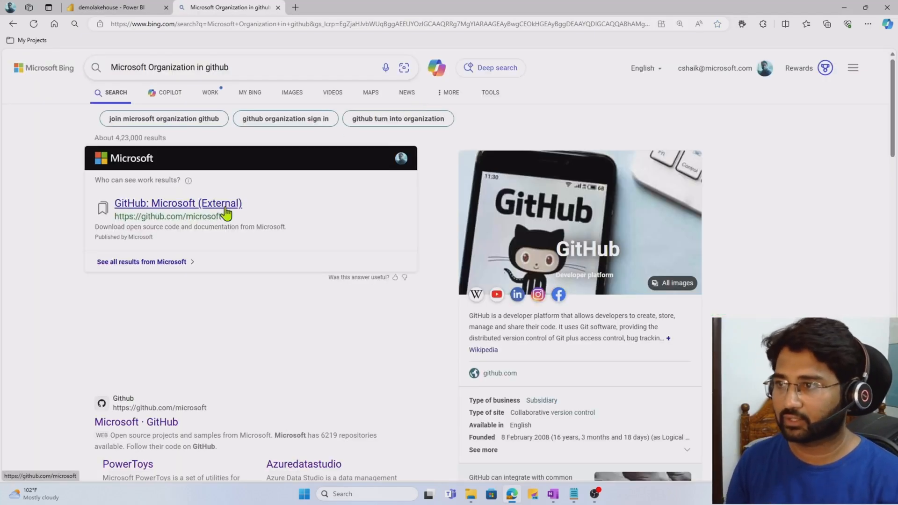
click(178, 203)
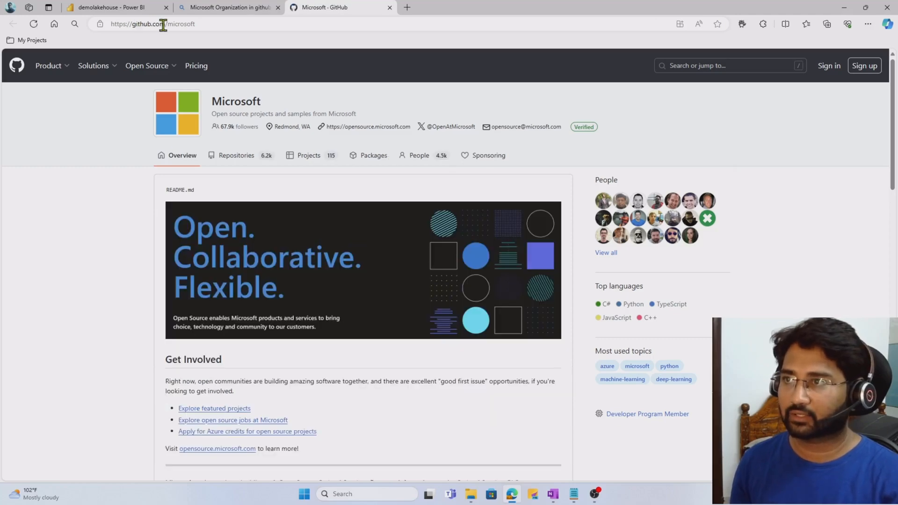
- Filter Microsoft's repositories by 'fabric' and go into the fabric-samples repository
click(159, 24)
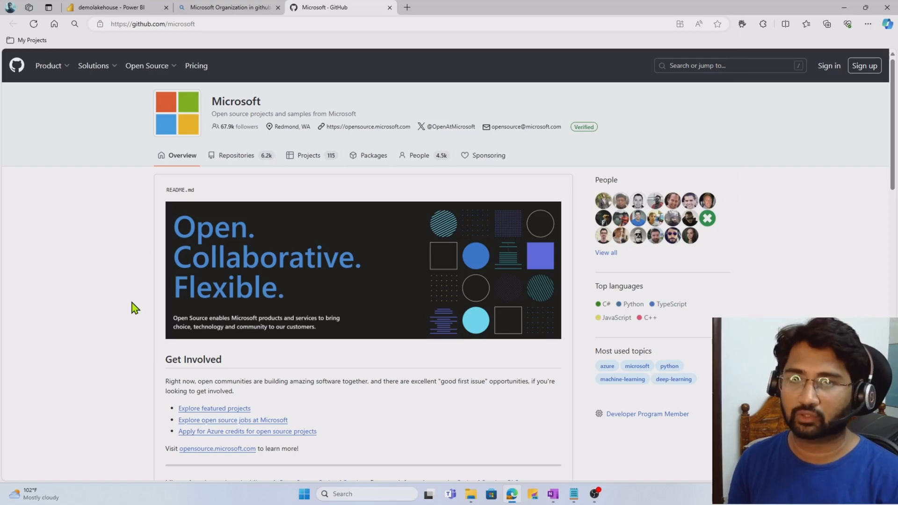
scroll(down, 3)
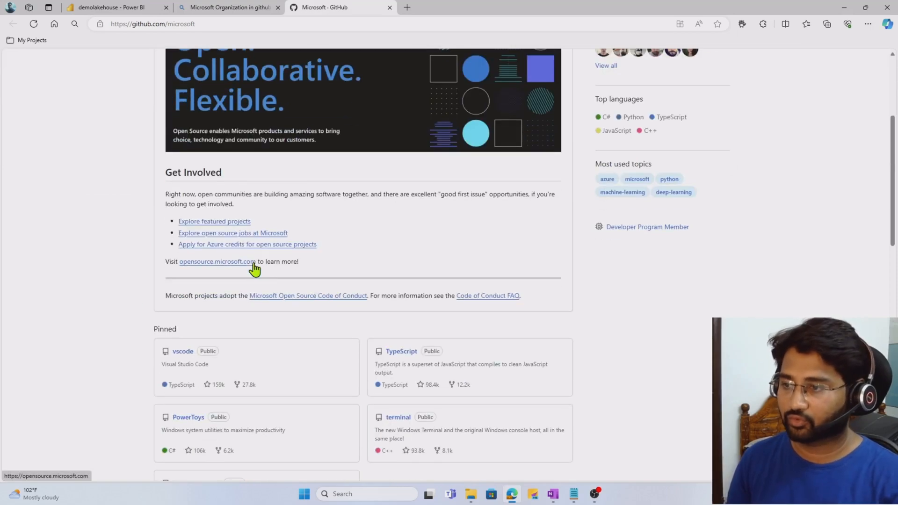
scroll(down, 3)
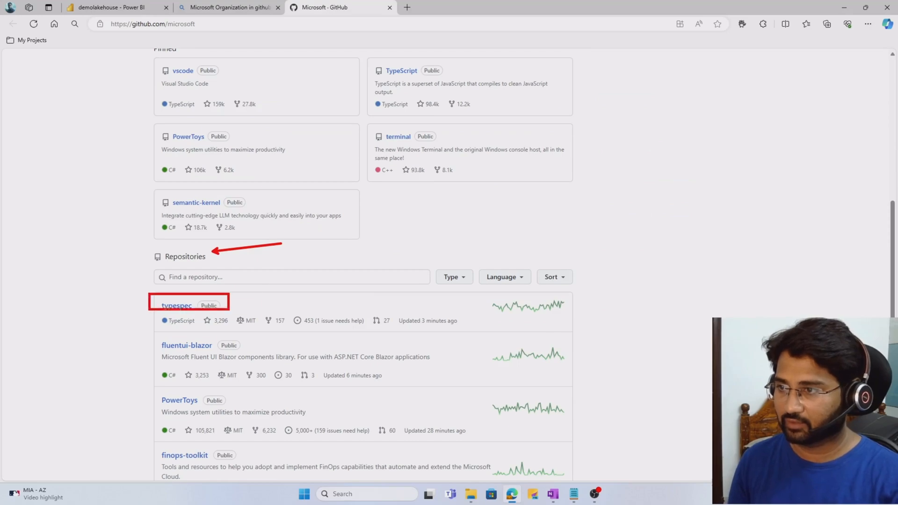
mouse_move(418, 377)
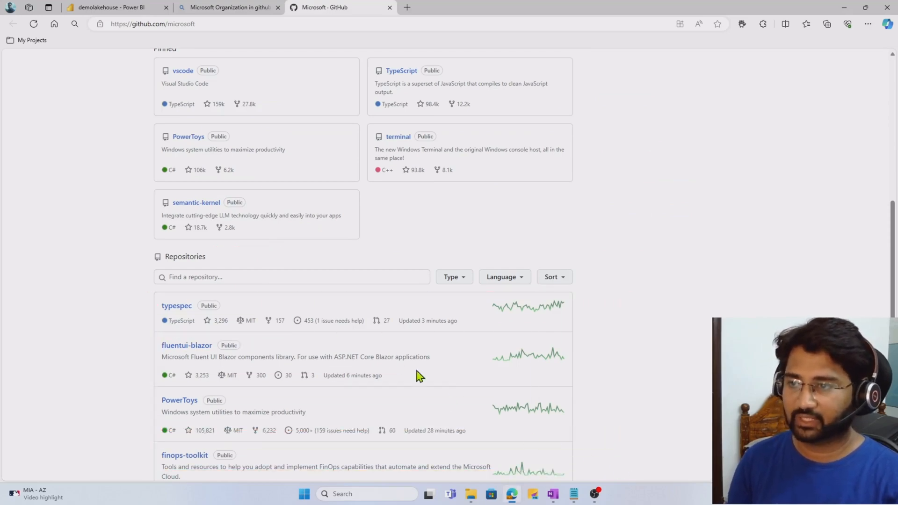
text(fabru)
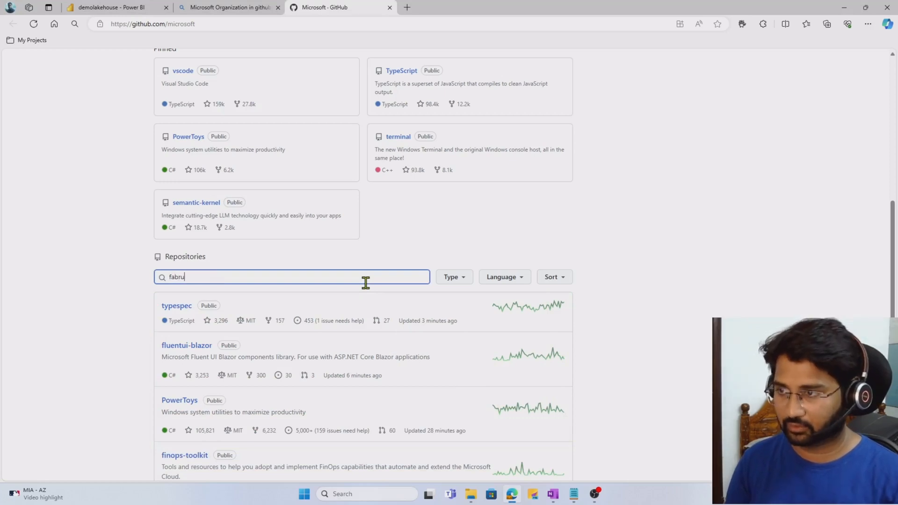
key(Enter)
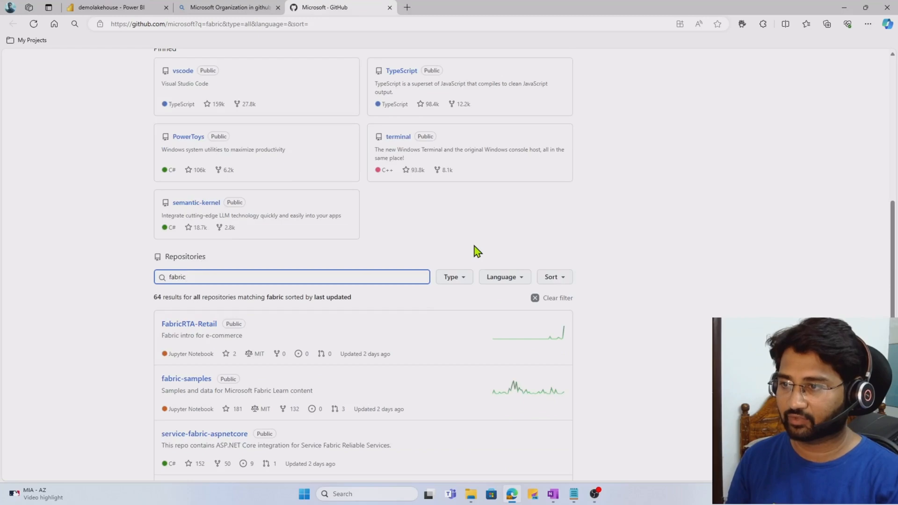
scroll(down, 3)
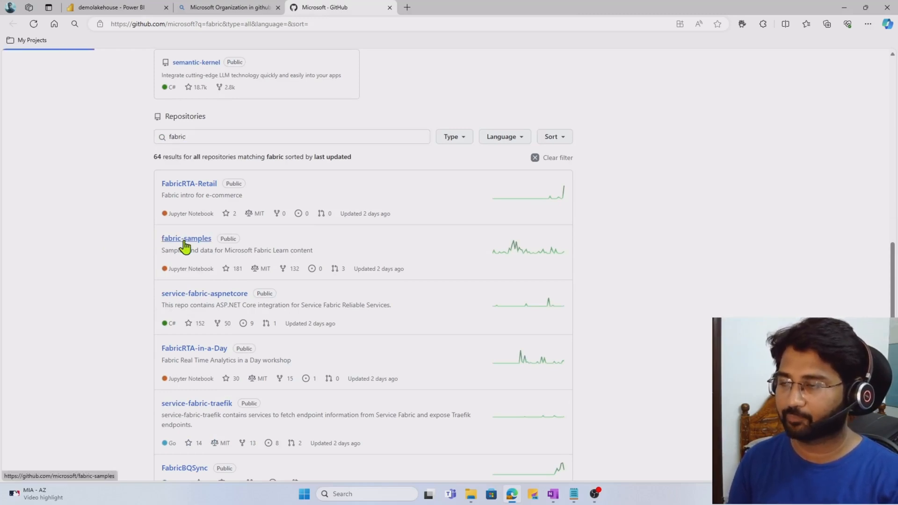
click(187, 239)
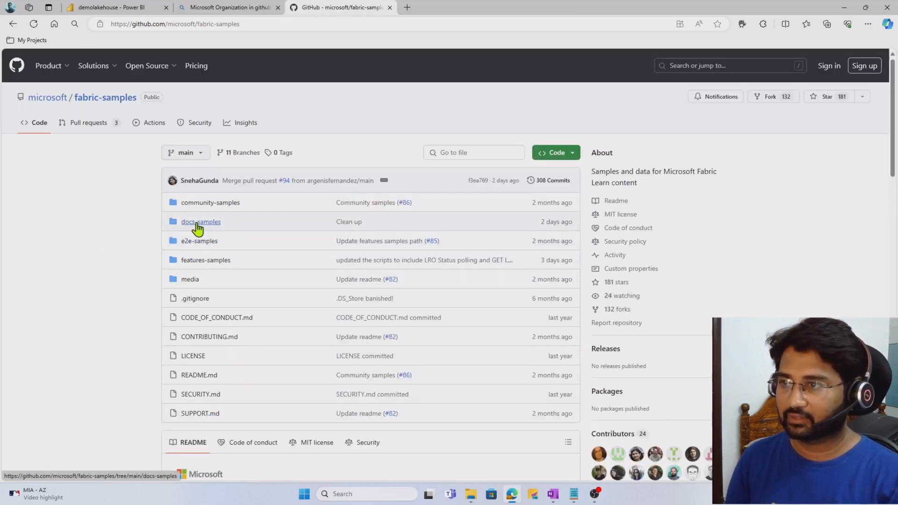
- Locate dimension_customer.csv under docs-samples/data-engineering and download the raw file
click(200, 221)
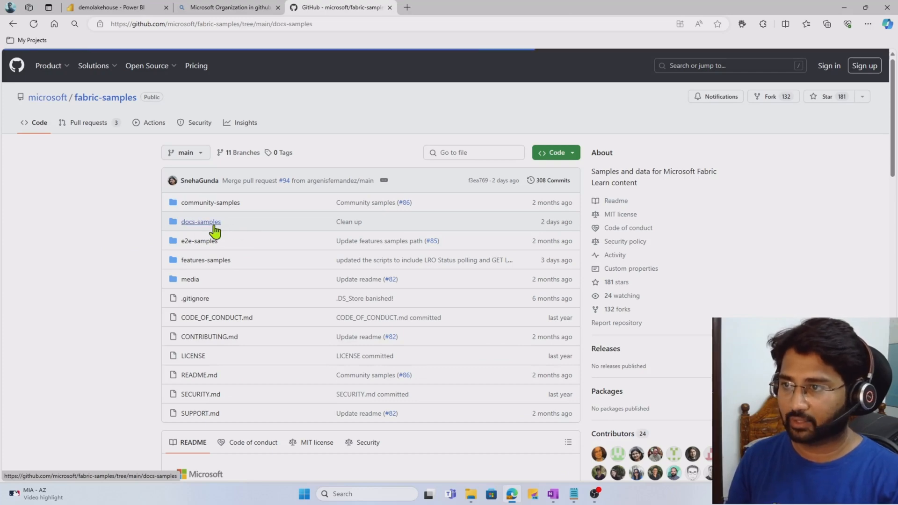
click(200, 222)
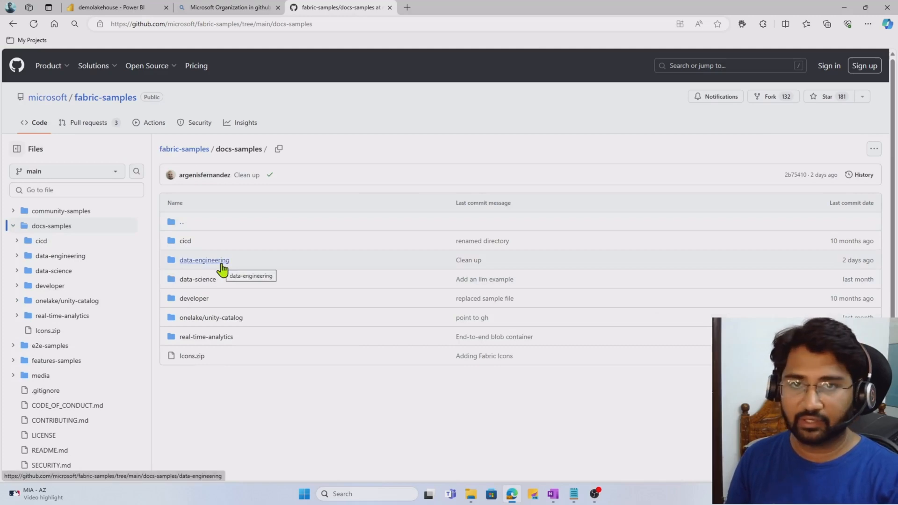
click(204, 260)
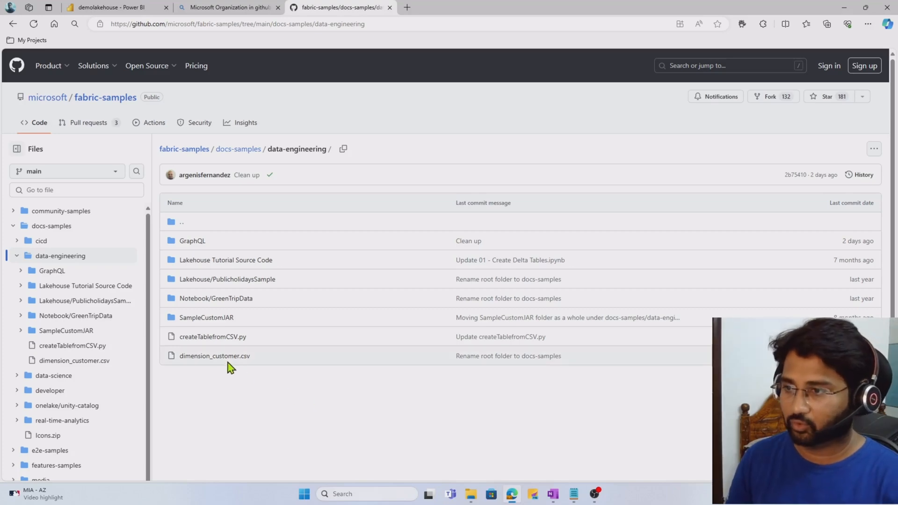
click(214, 355)
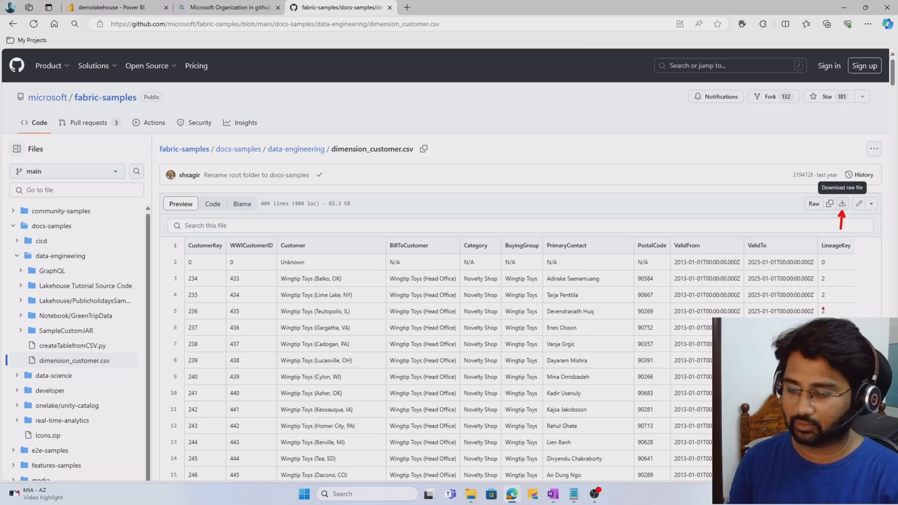
click(118, 8)
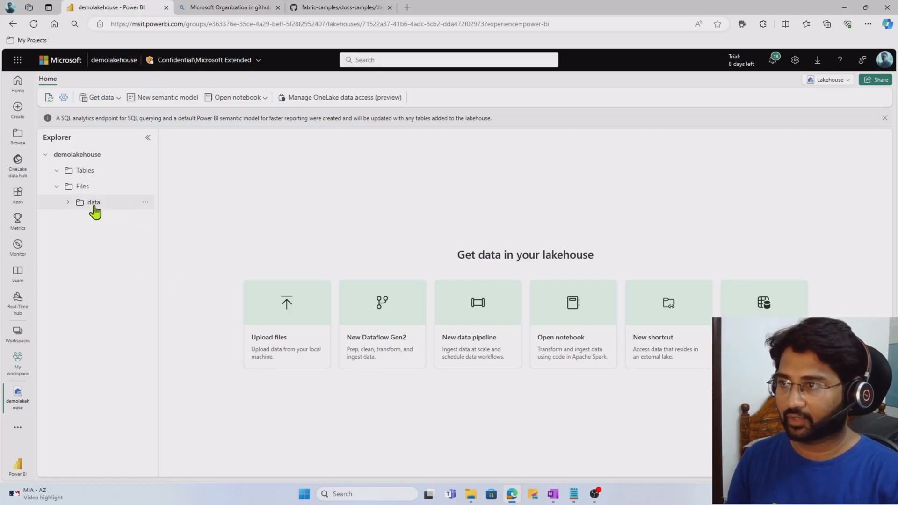
- Load dimension_customer.csv from the data folder into a new table named dimension_customer
click(94, 202)
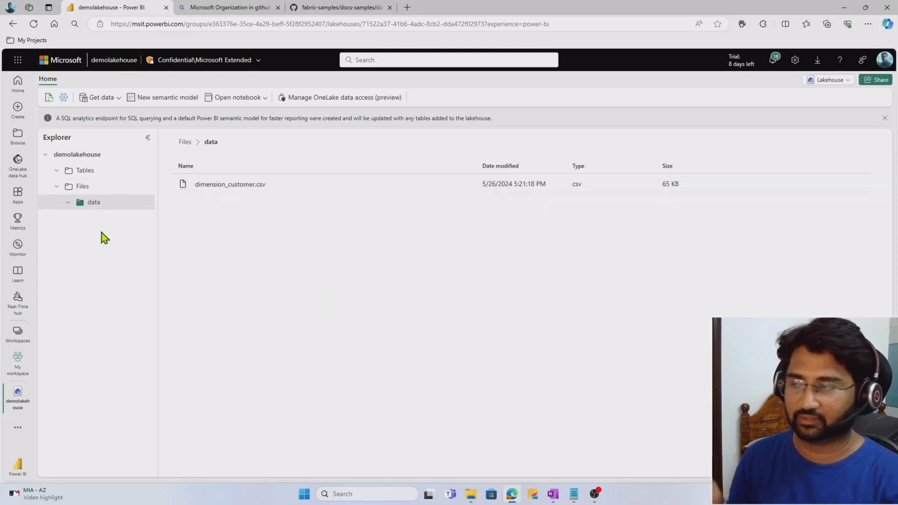
right_click(230, 185)
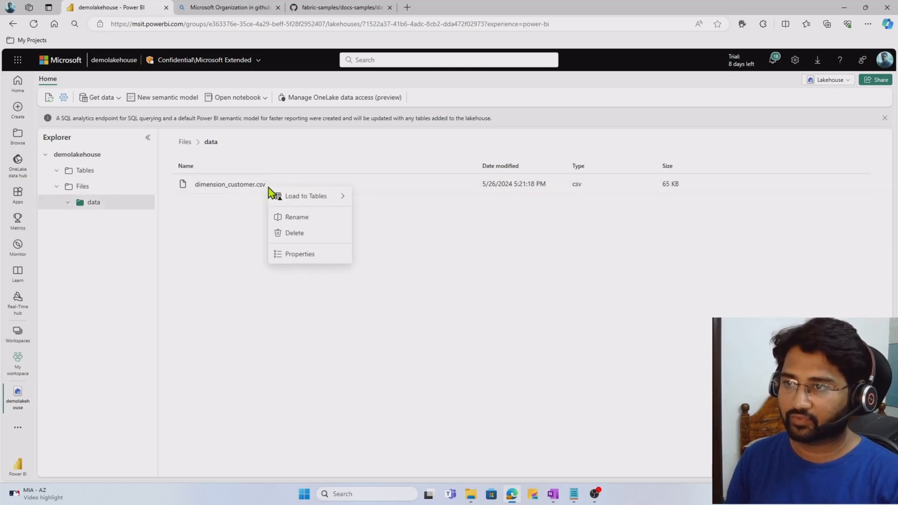
mouse_move(306, 196)
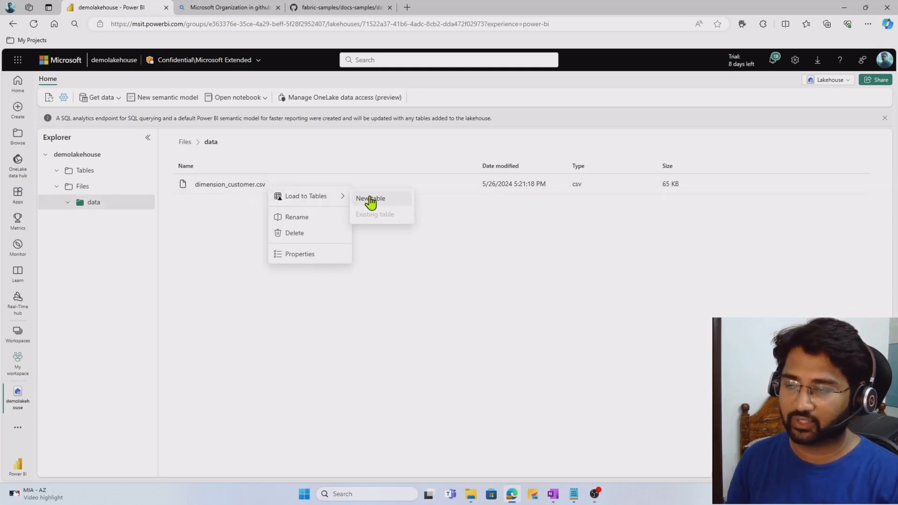
click(371, 198)
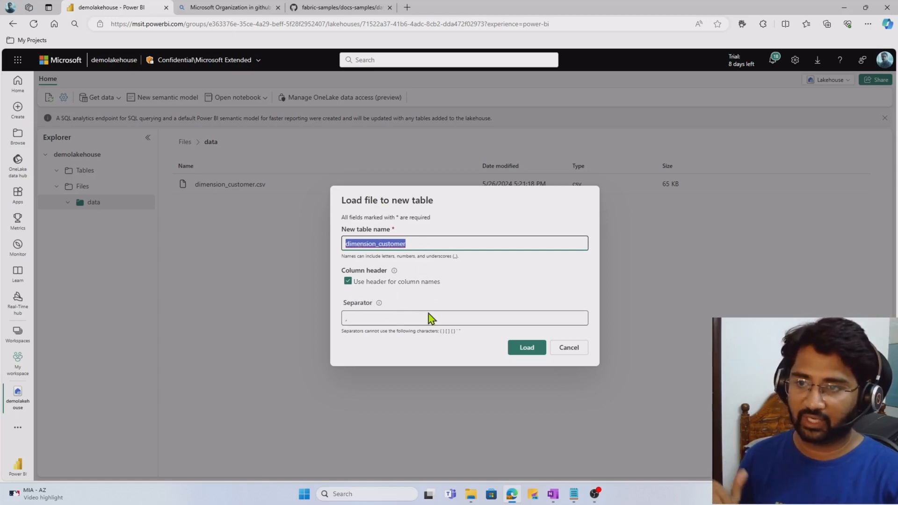
click(524, 347)
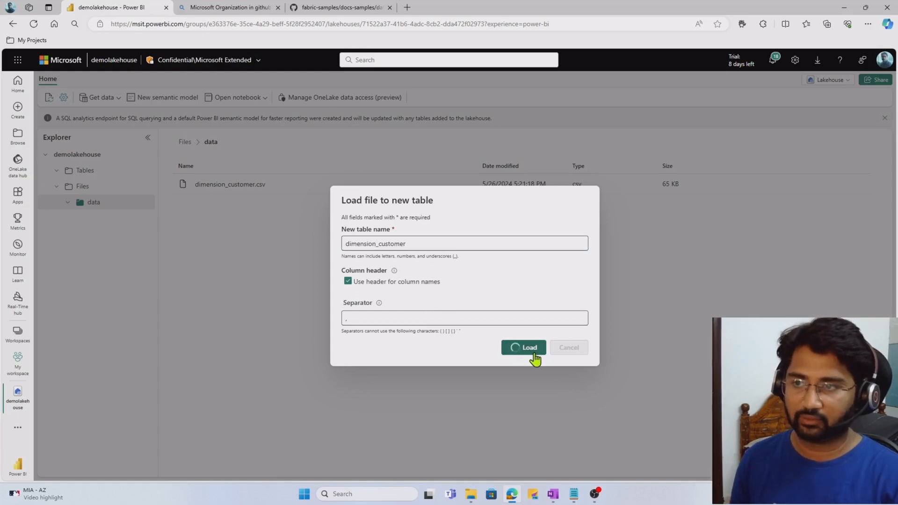
click(524, 347)
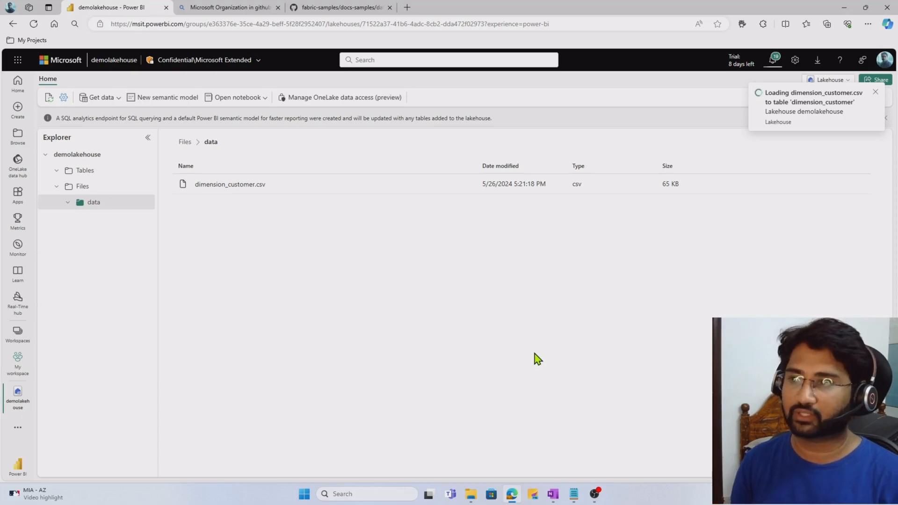
mouse_move(108, 172)
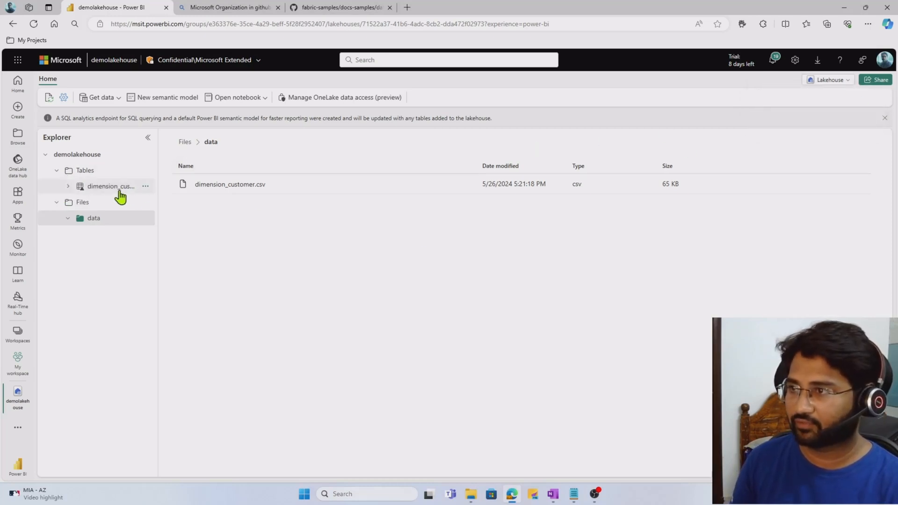
- Expand dimension_customer under Tables to list its columns and widen the Explorer pane
click(68, 186)
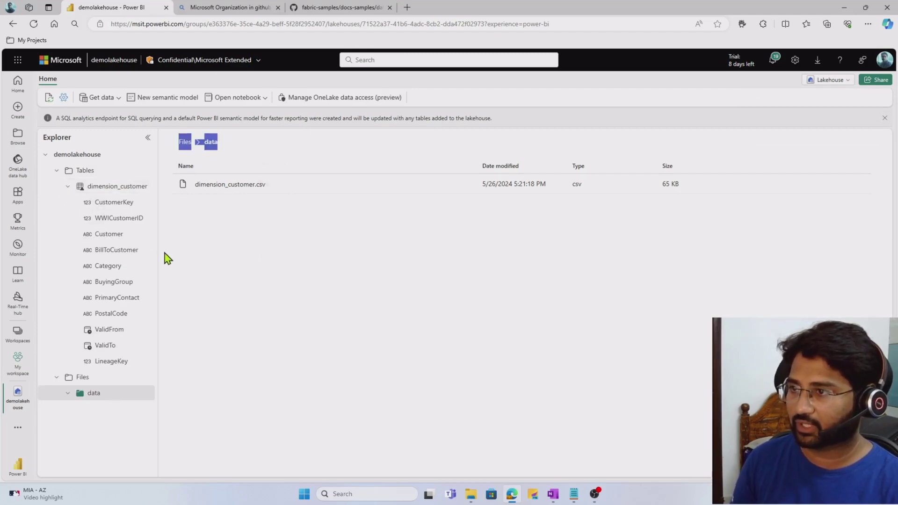
drag(159, 259, 213, 259)
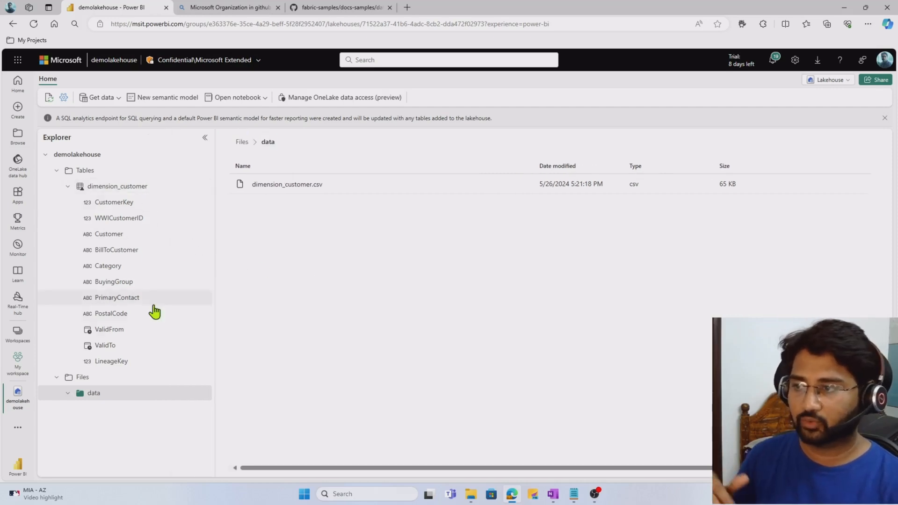
mouse_move(177, 402)
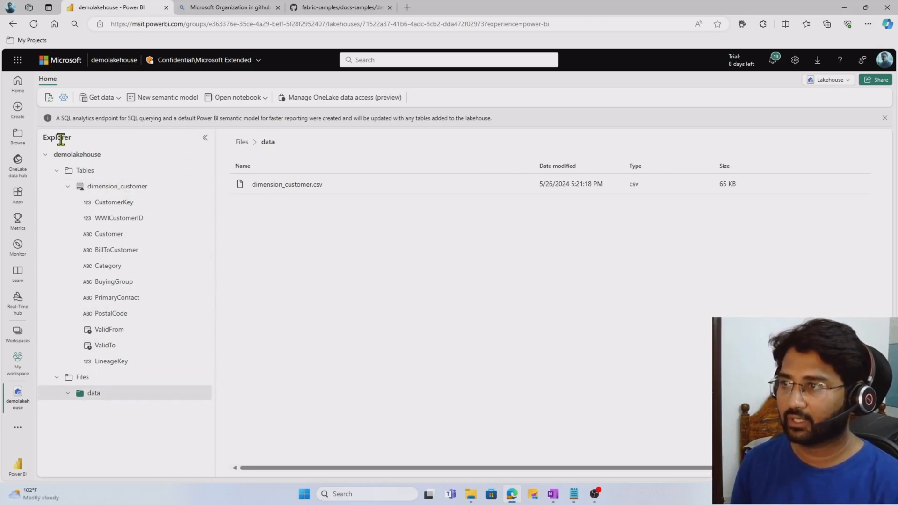
double_click(56, 137)
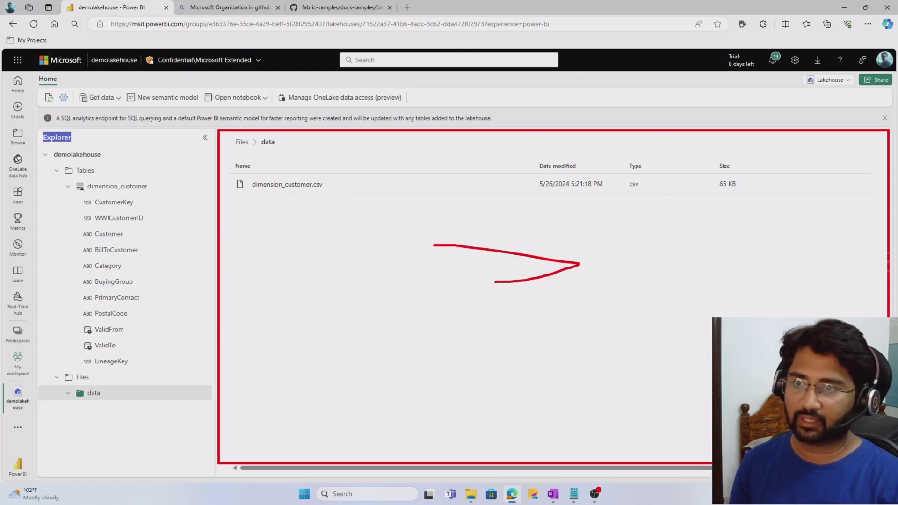
- Preview the dimension_customer.csv file under Files
drag(578, 264, 619, 404)
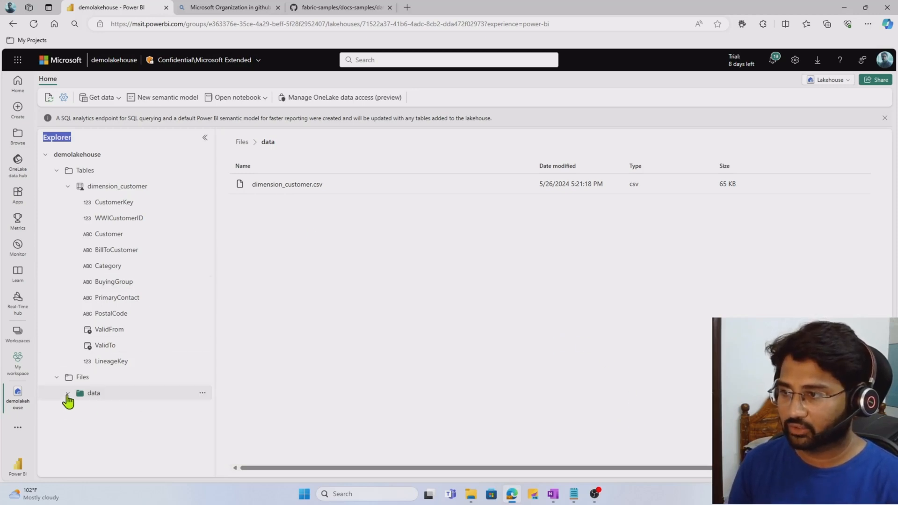
click(66, 393)
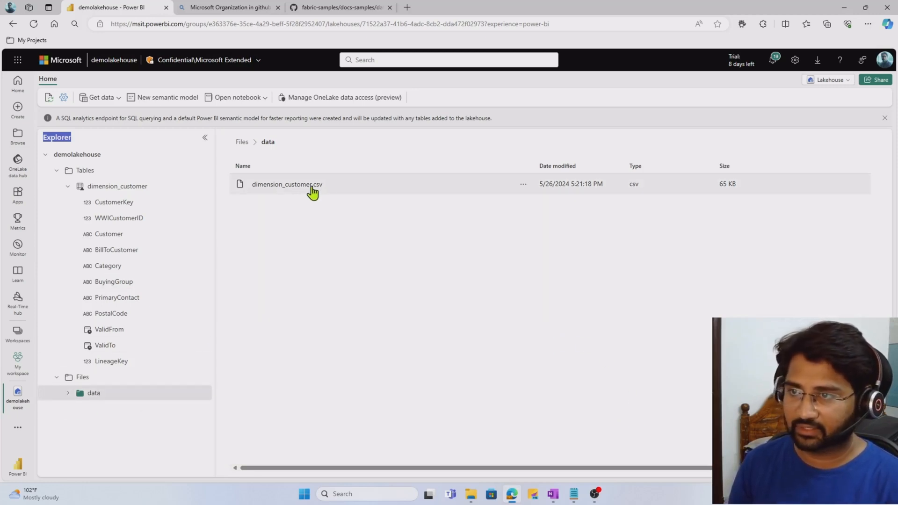
mouse_move(323, 196)
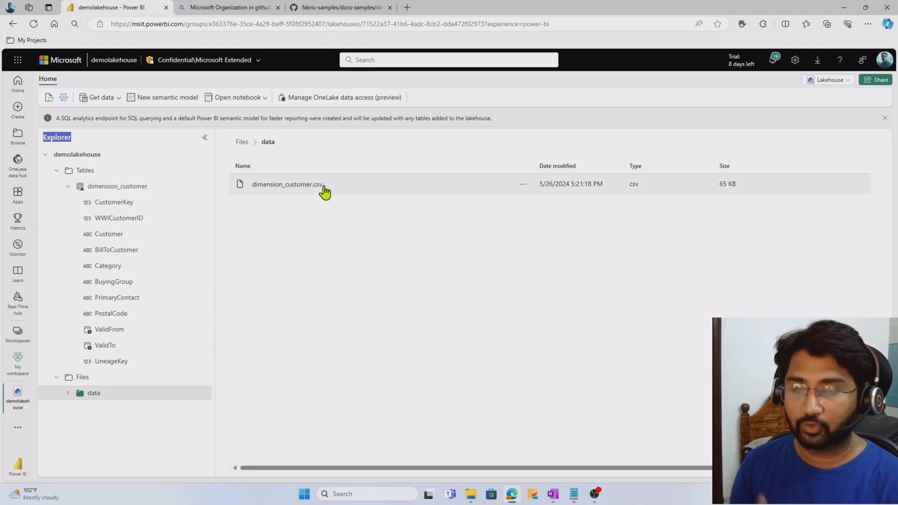
mouse_move(310, 189)
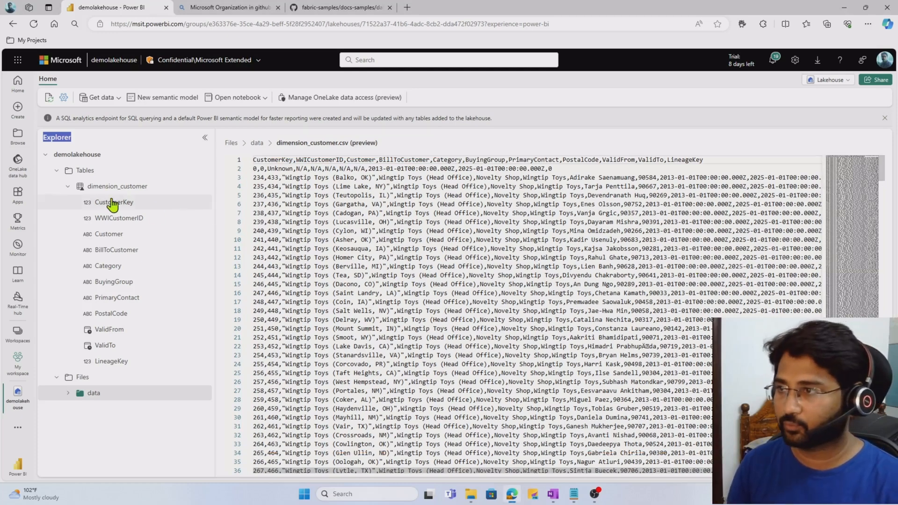
- Preview the dimension_customer table sorted by Customer ascending
click(116, 186)
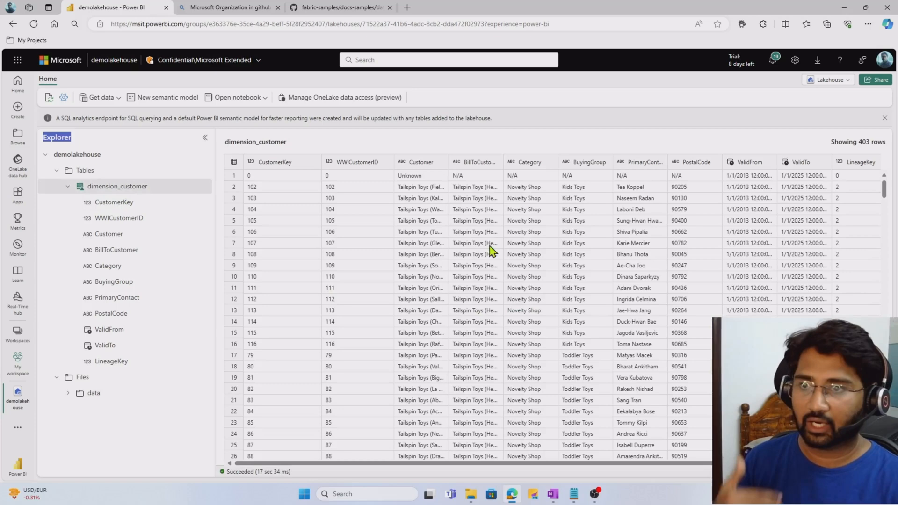
mouse_move(663, 313)
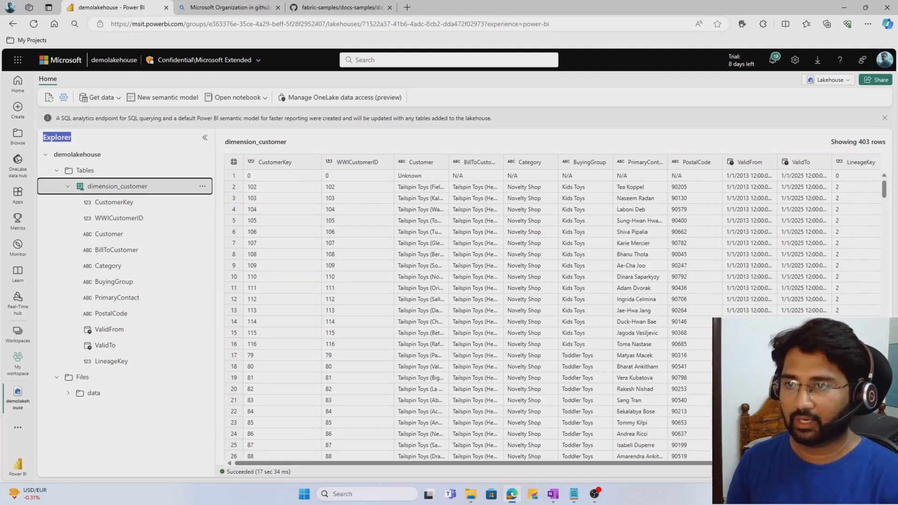
mouse_move(623, 288)
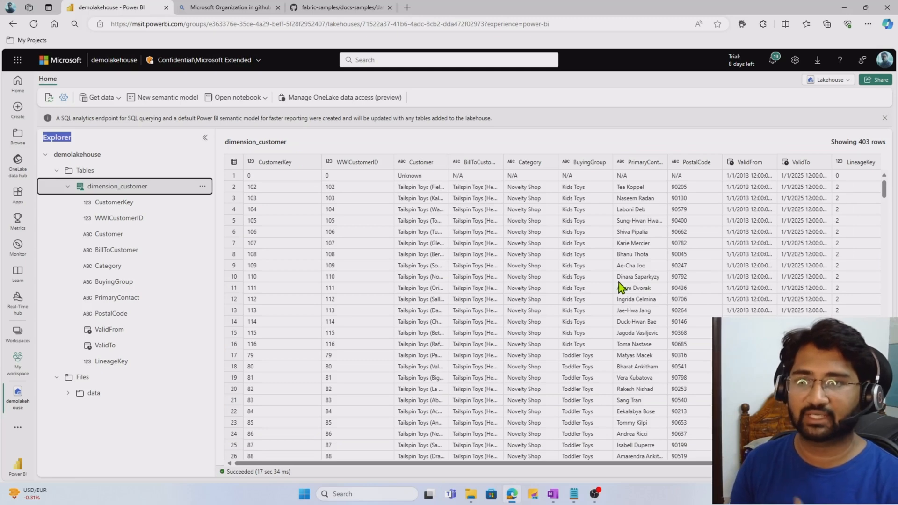
mouse_move(520, 232)
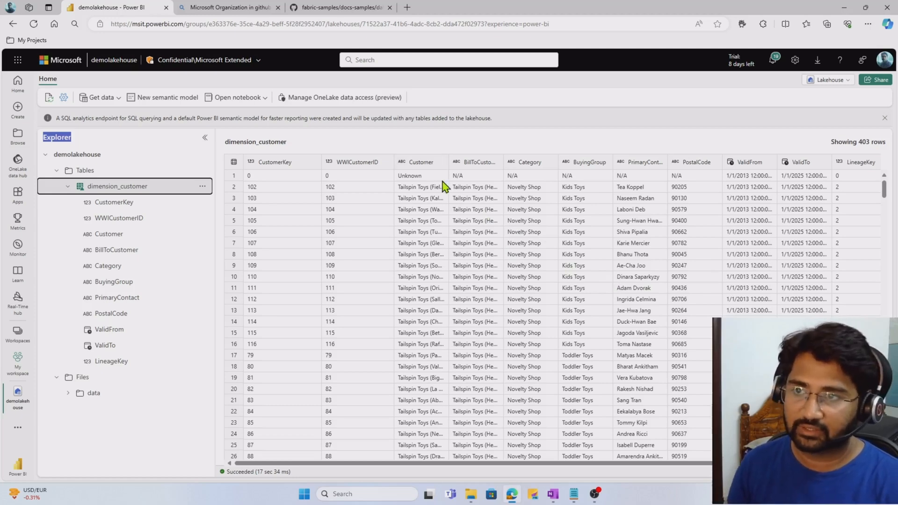
click(438, 162)
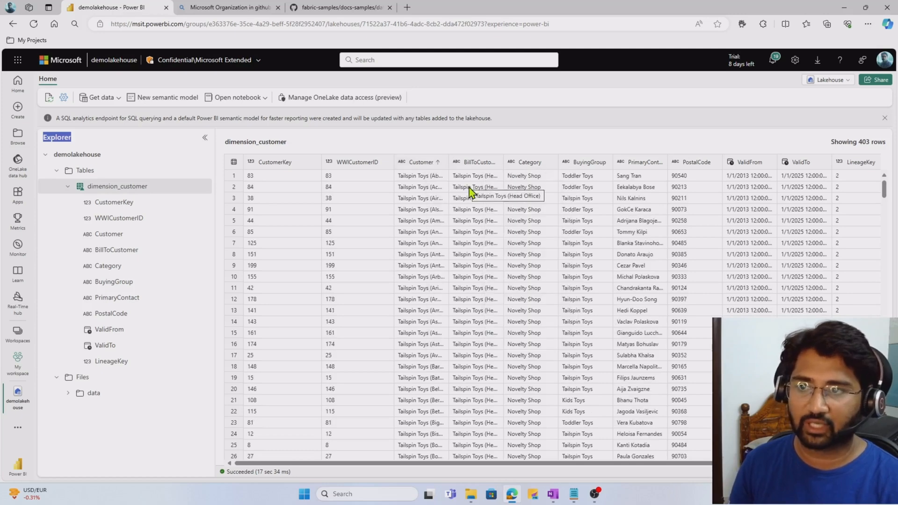
mouse_move(413, 181)
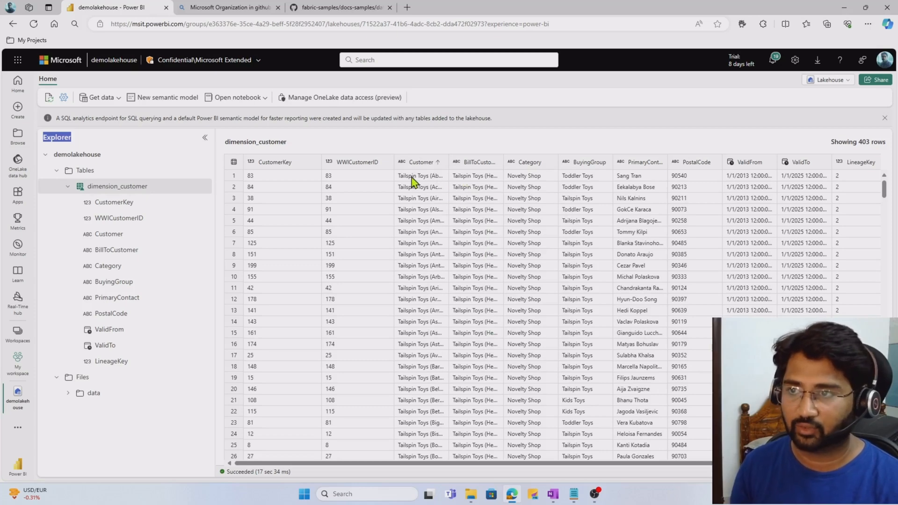
- Filter the WWICustomerID column to keep only the value 100
click(382, 164)
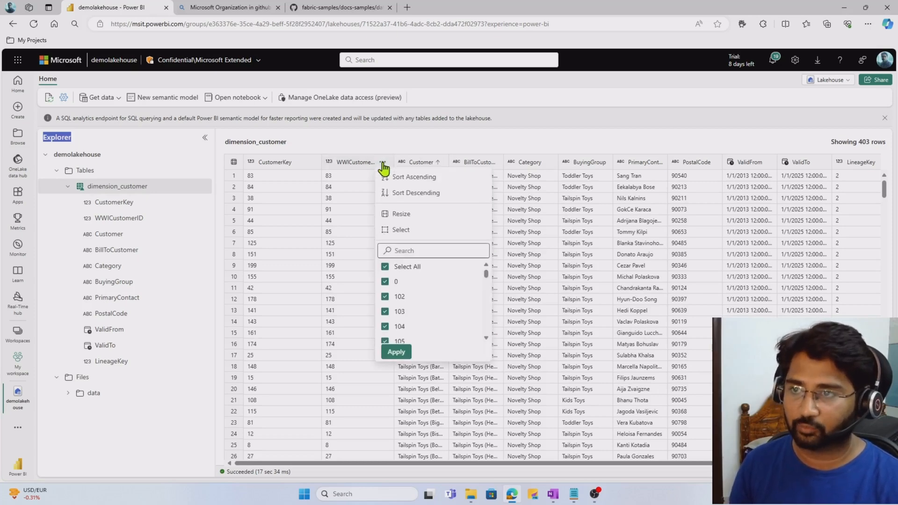
click(432, 252)
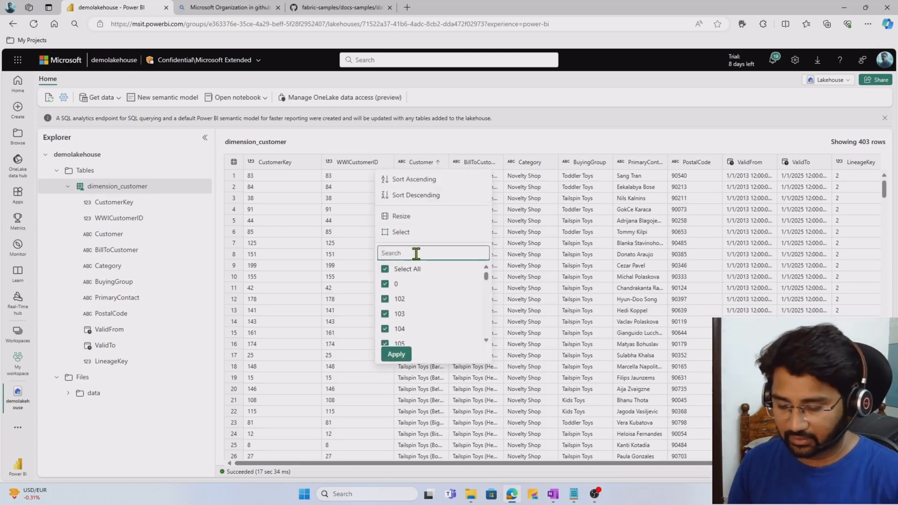
text(100)
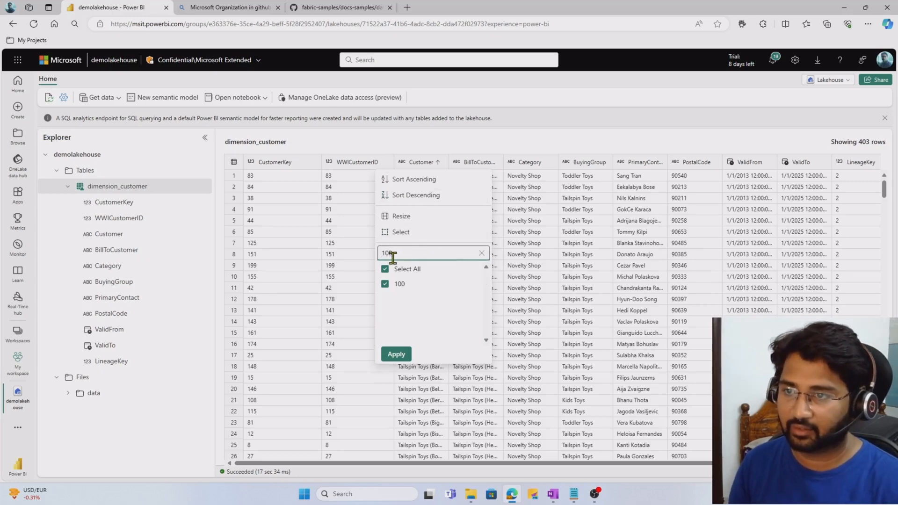
click(396, 353)
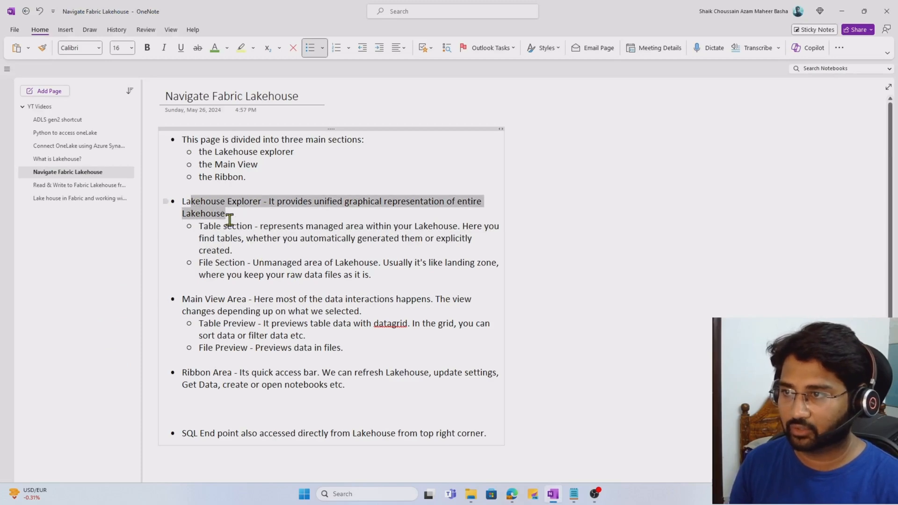
- Point out the Lakehouse Explorer note on the Navigate Fabric Lakehouse page
click(238, 262)
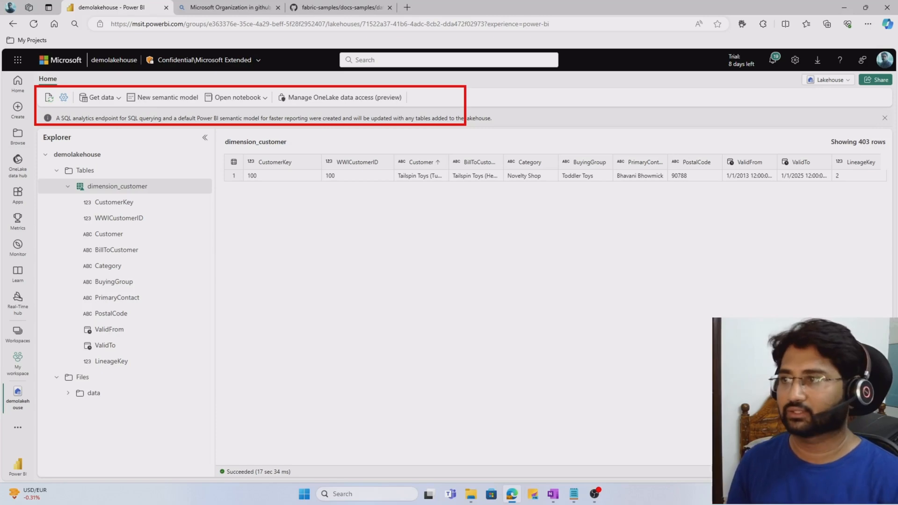
mouse_move(47, 112)
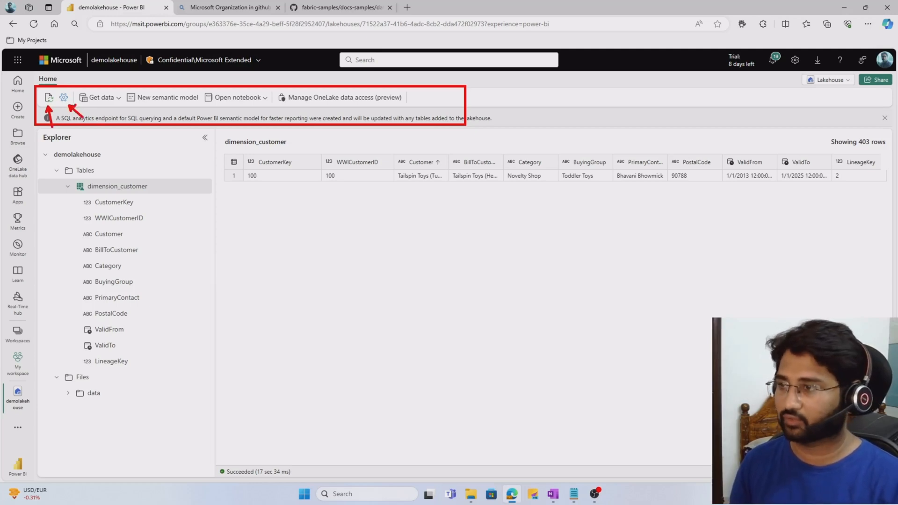
click(63, 97)
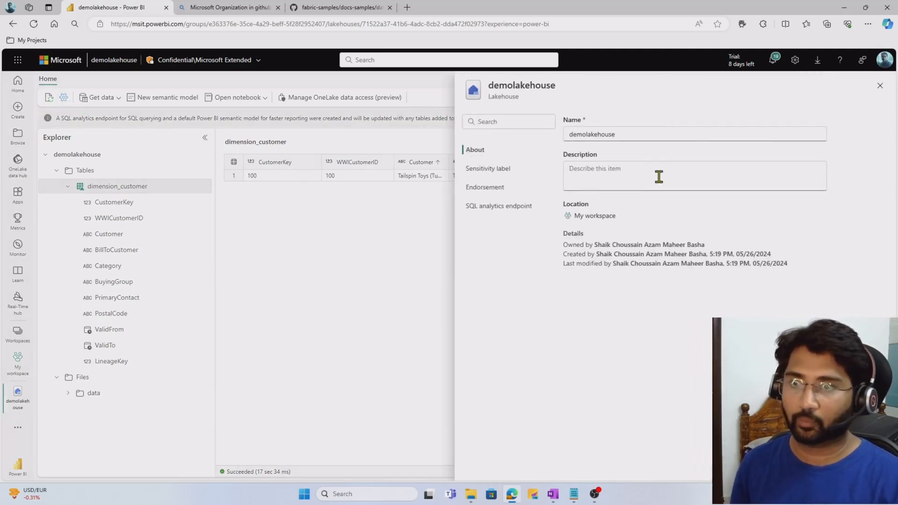
click(880, 85)
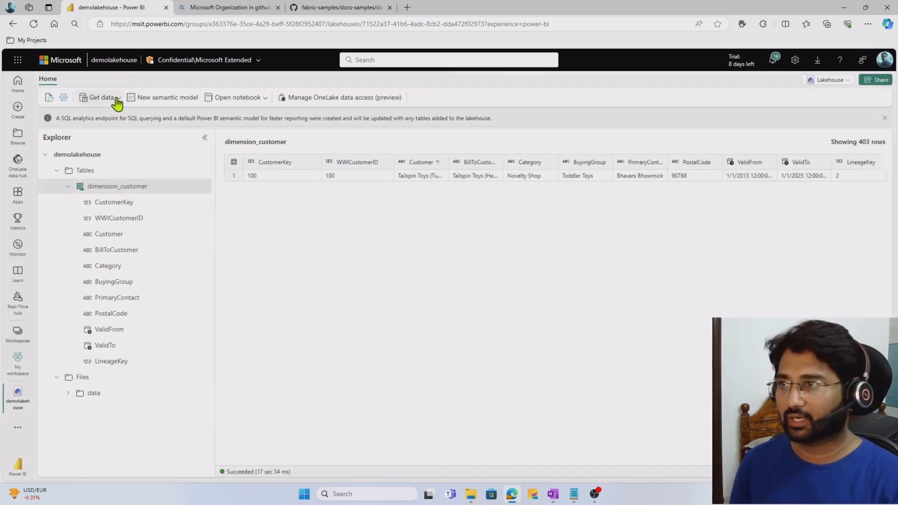
click(99, 97)
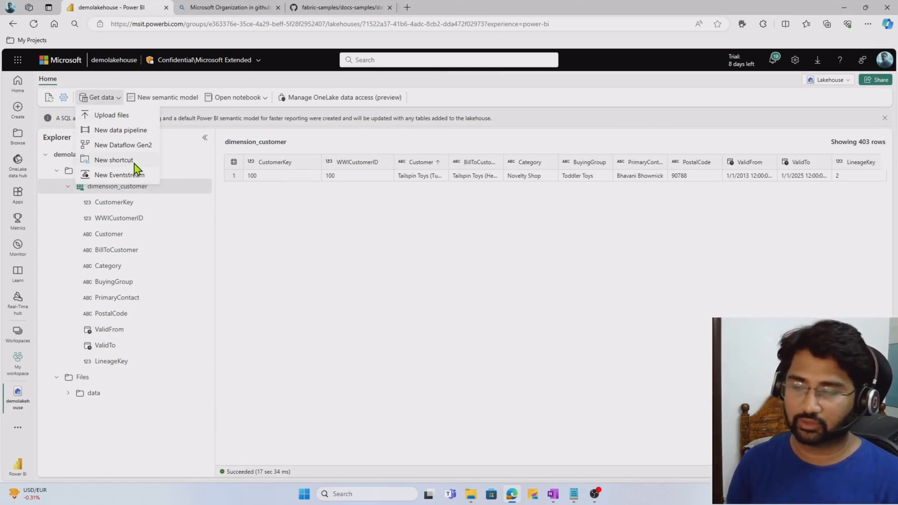
mouse_move(196, 111)
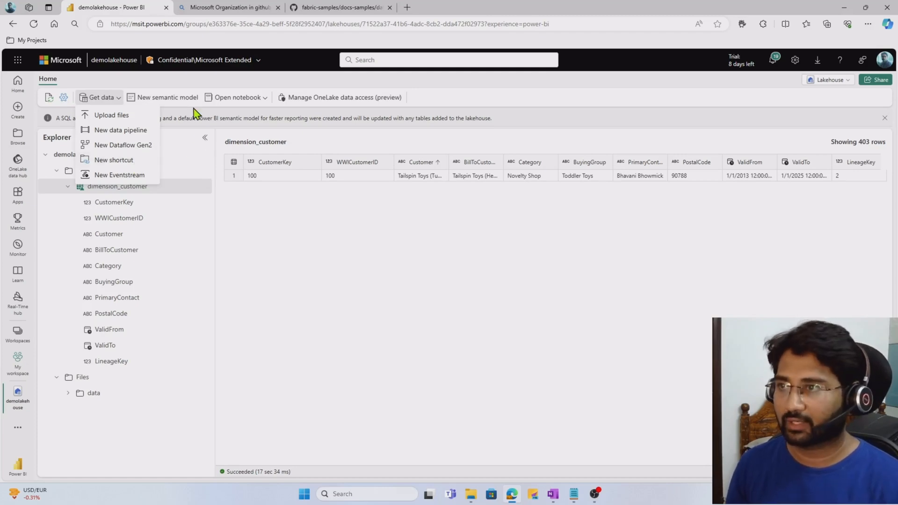
mouse_move(269, 104)
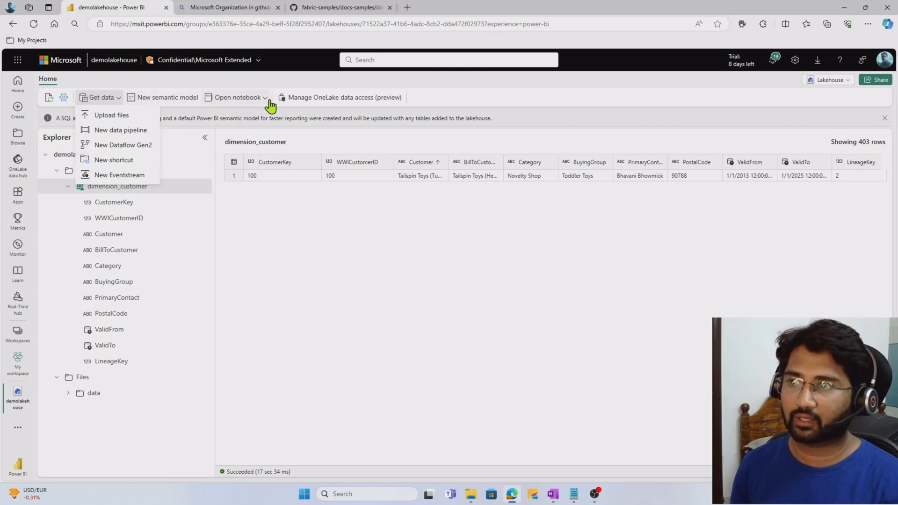
click(235, 97)
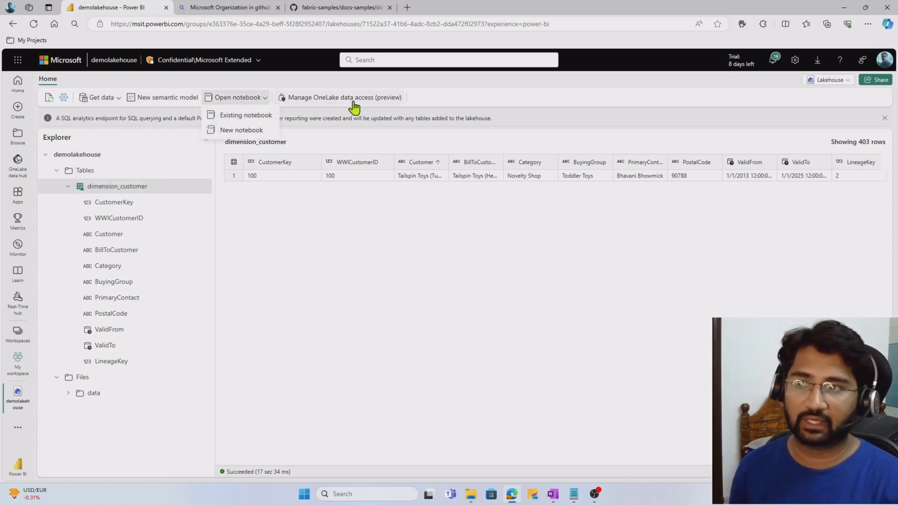
click(447, 354)
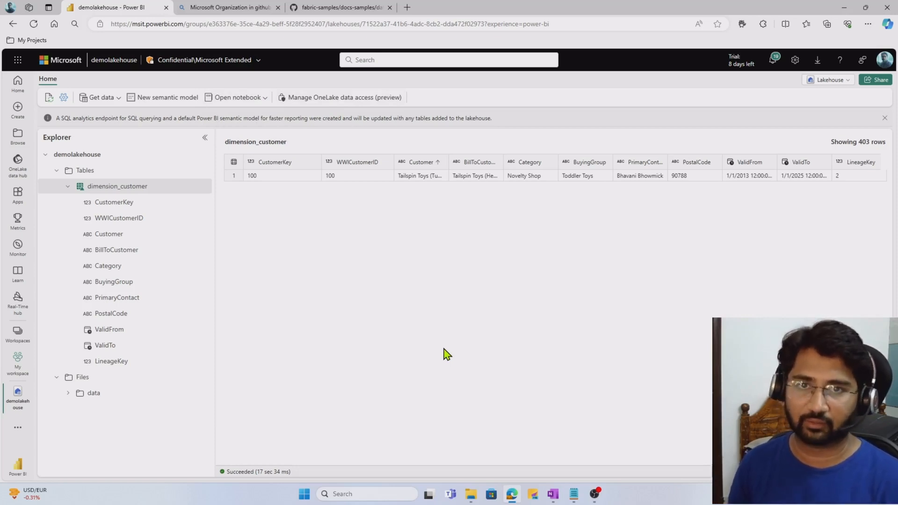
mouse_move(438, 356)
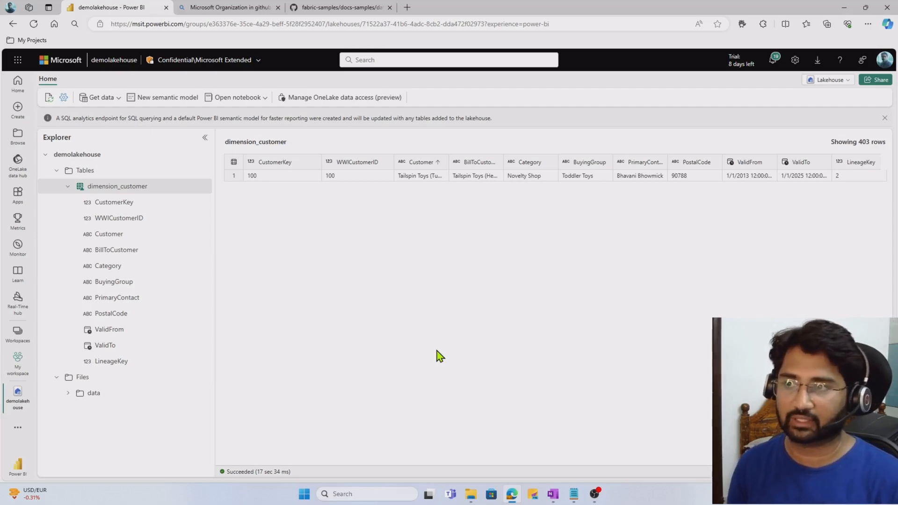
mouse_move(675, 248)
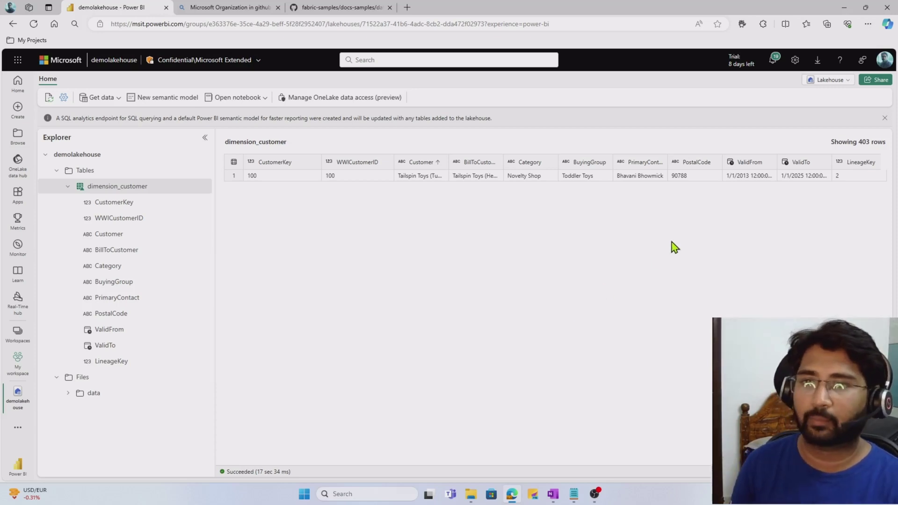
- Switch demolakehouse to its SQL analytics endpoint and inspect the dimension_customer preview
click(831, 79)
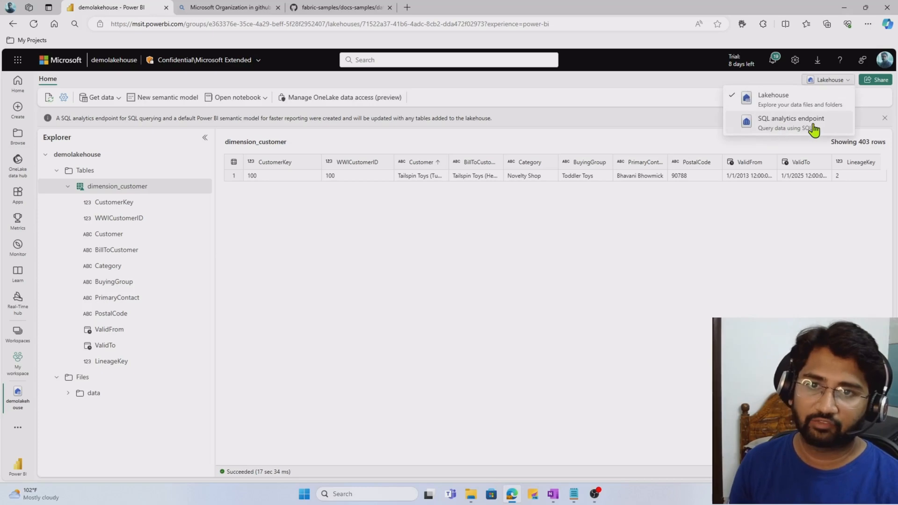
click(791, 122)
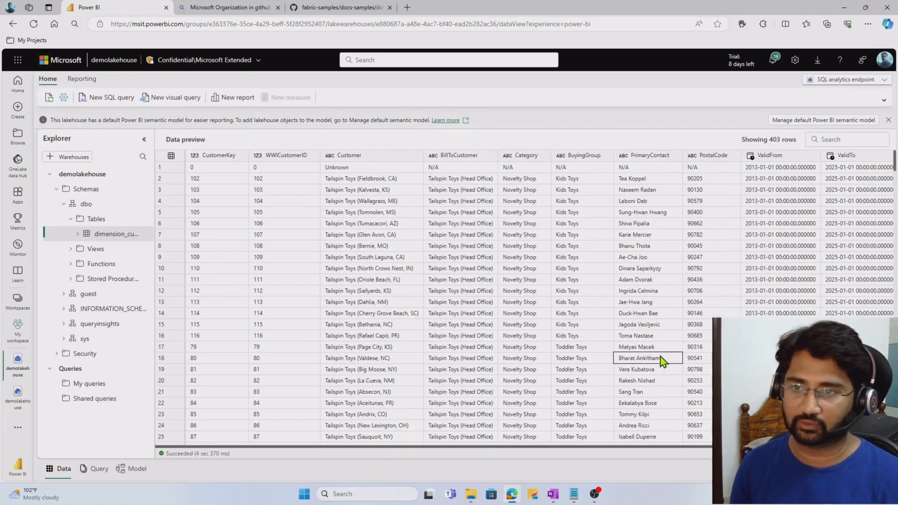
click(283, 200)
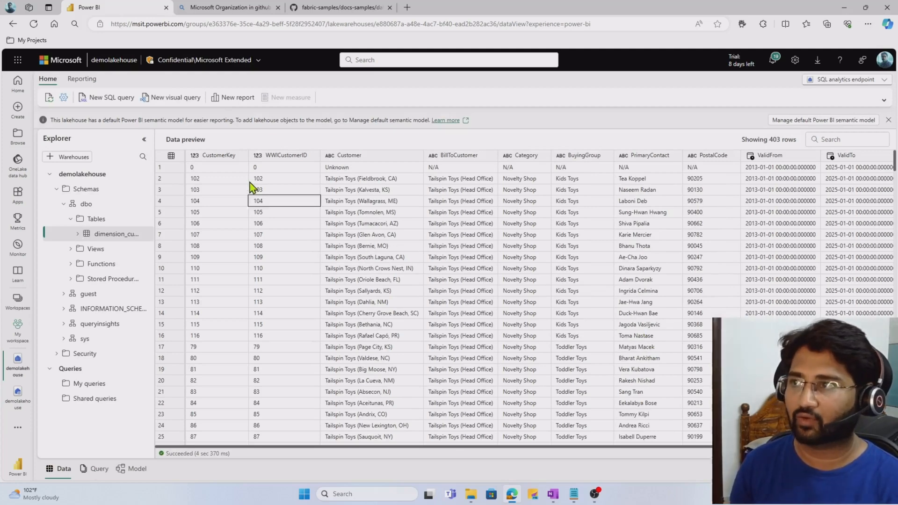